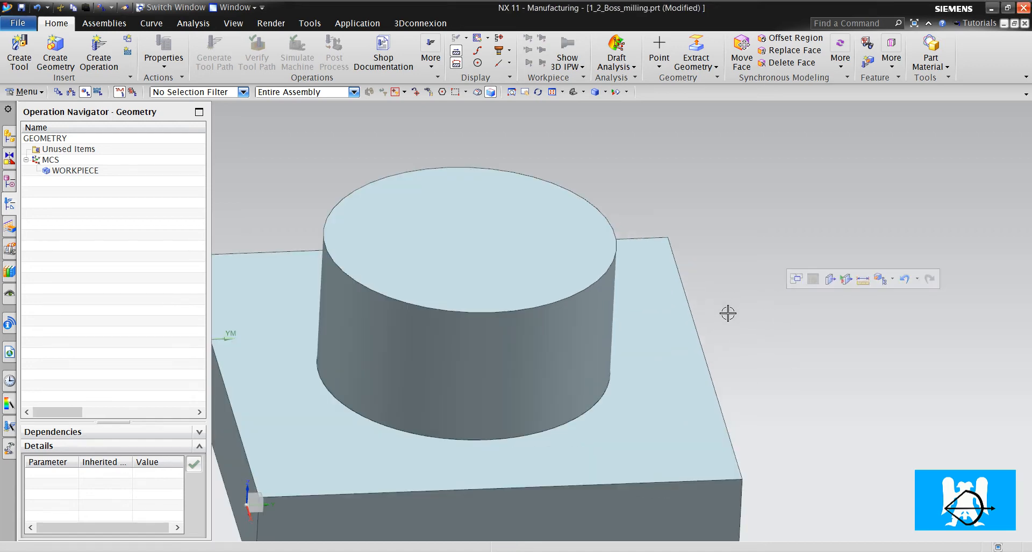
# Begin a new hole_making boss milling operation under the WORKPIECE geometry
pyautogui.click(98, 53)
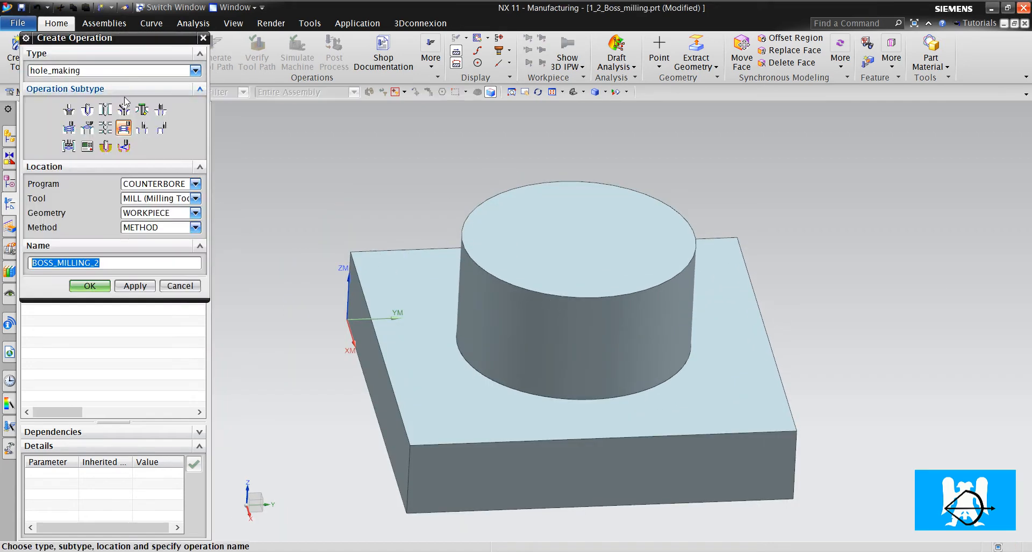
pyautogui.moveTo(125, 128)
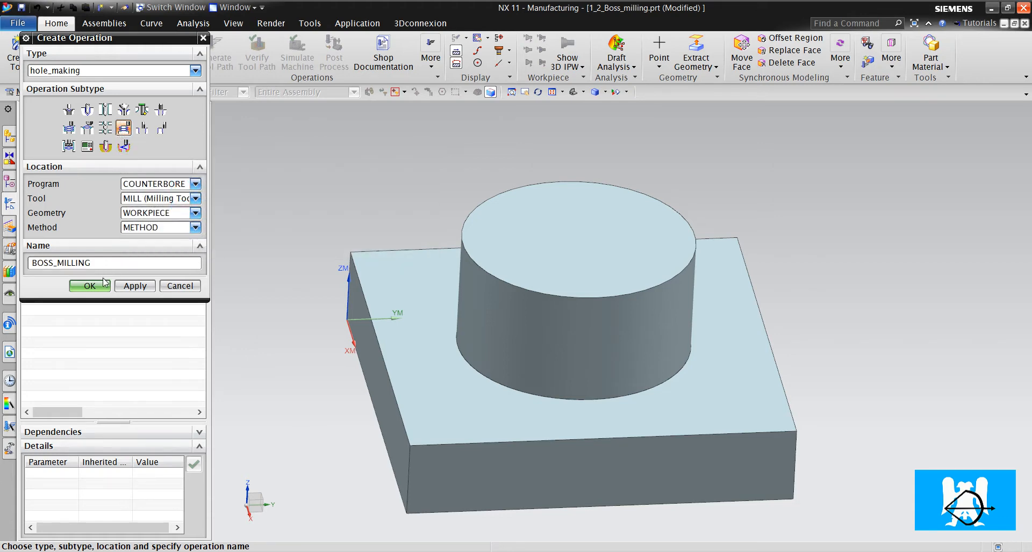
# Confirm the BOSS_MILLING operation and display the workpiece's part and blank geometry
pyautogui.click(90, 285)
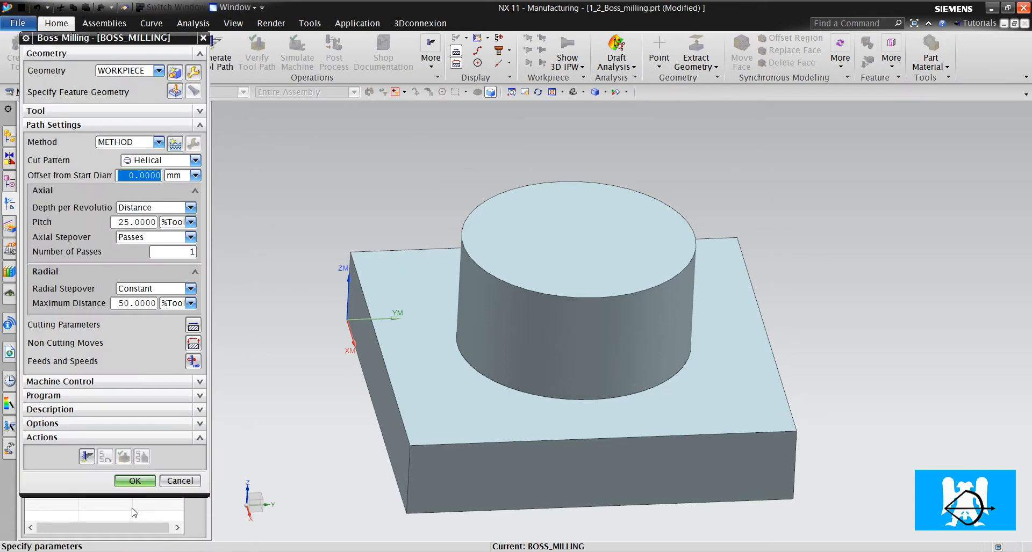
pyautogui.click(174, 69)
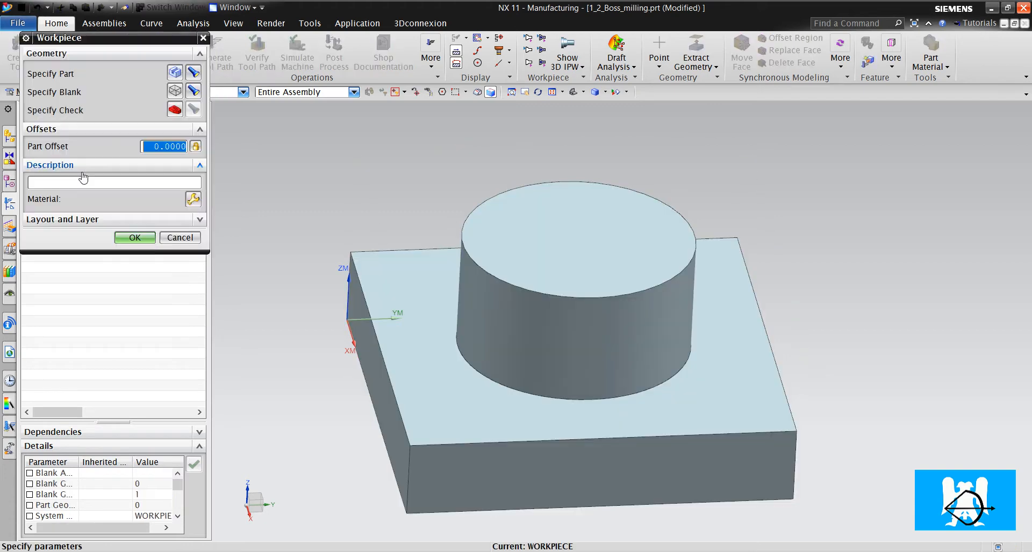
pyautogui.click(194, 92)
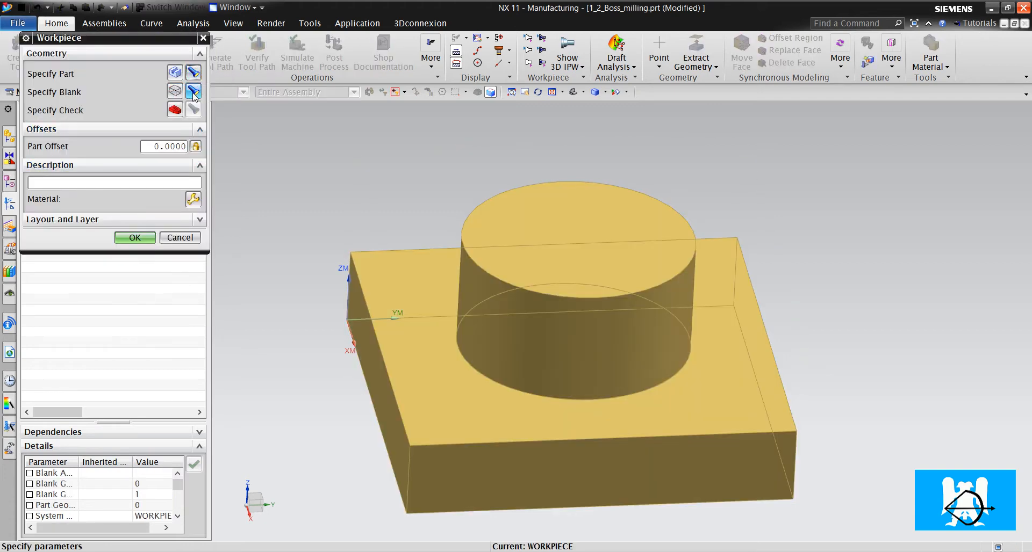
pyautogui.click(192, 92)
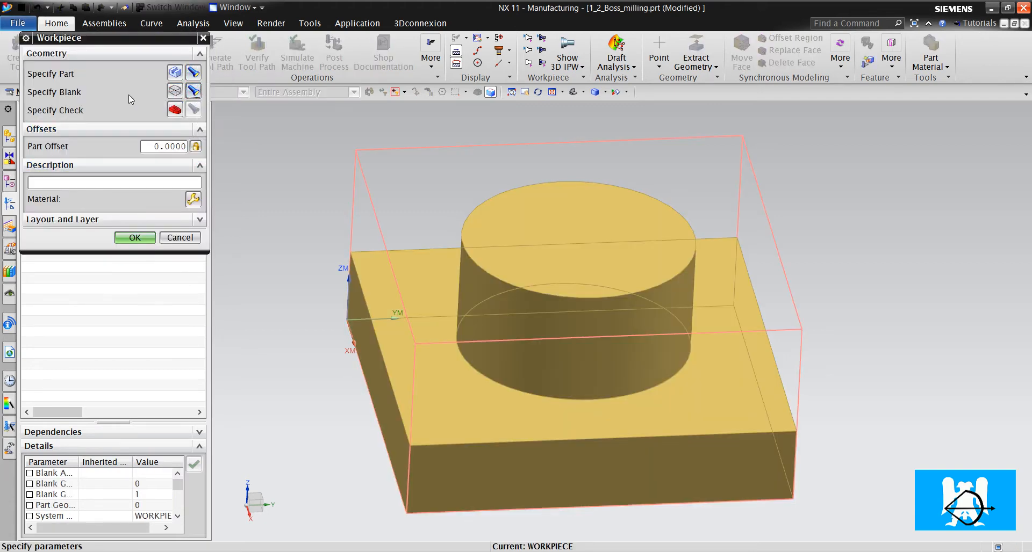
pyautogui.click(194, 92)
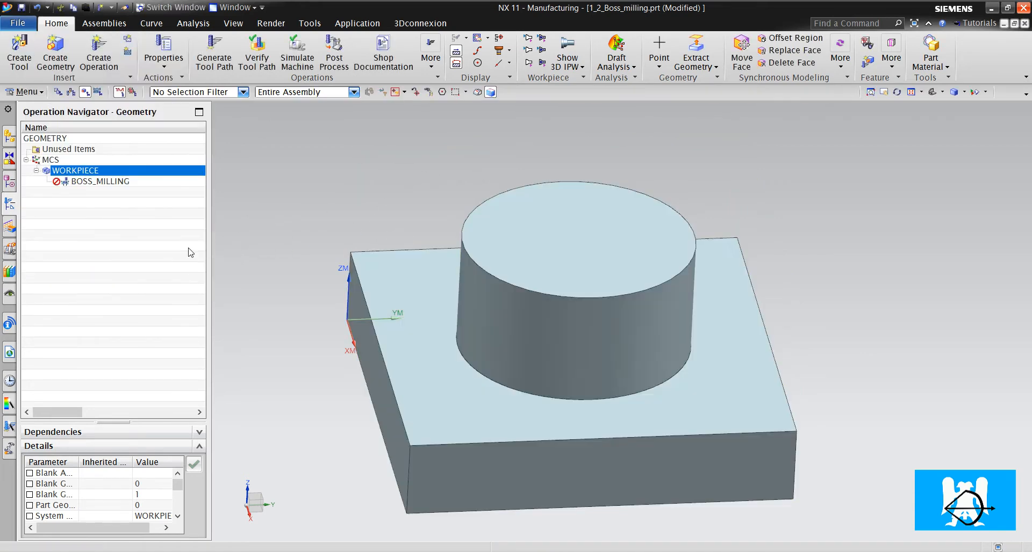
# Reopen BOSS_MILLING and accept its milling tool parameters with the 42 diameter
pyautogui.click(100, 182)
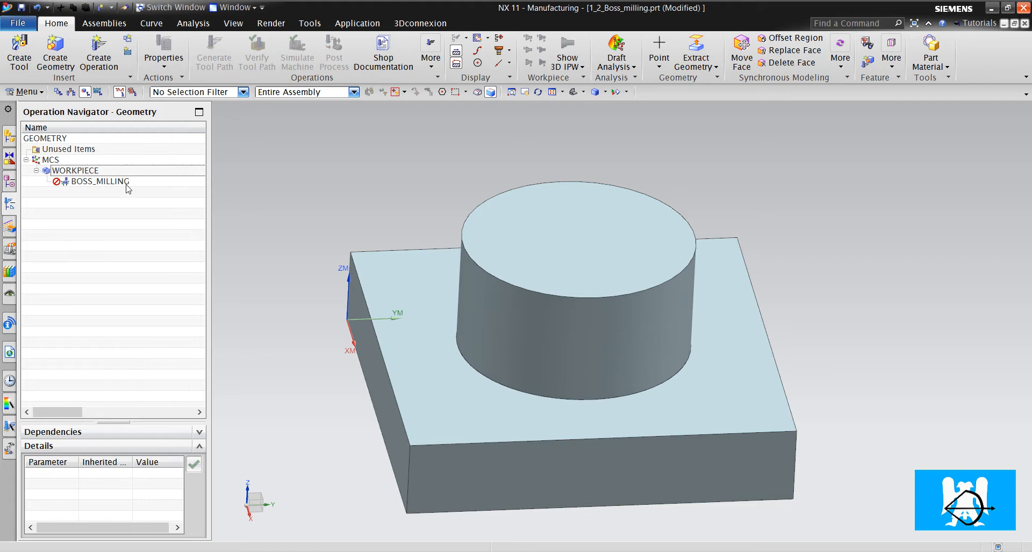
pyautogui.click(98, 182)
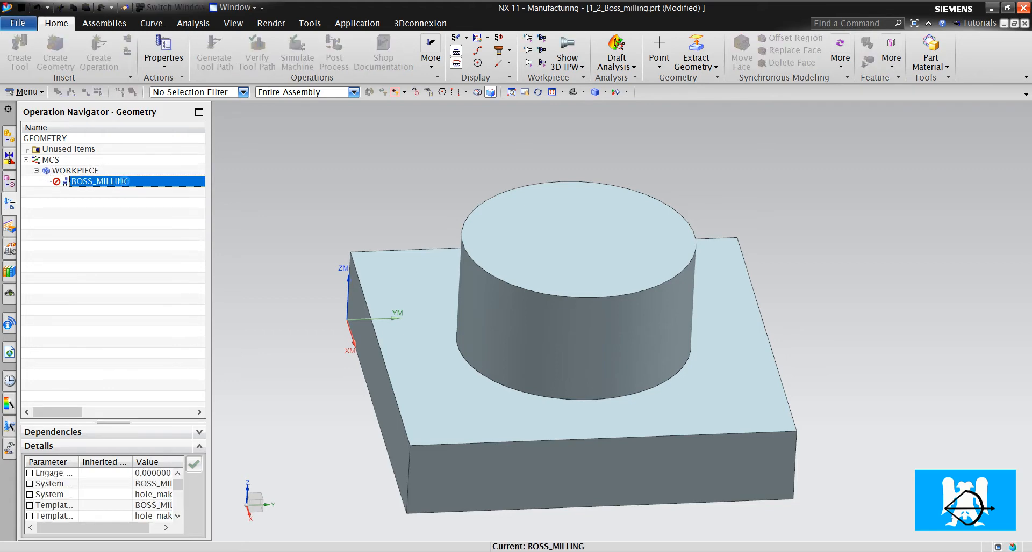
pyautogui.doubleClick(100, 180)
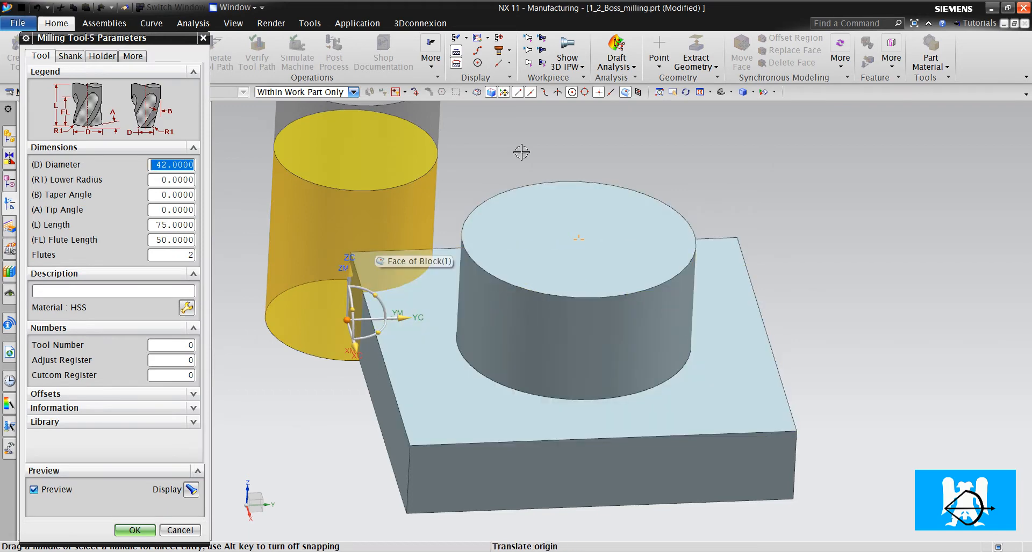
pyautogui.moveTo(461, 163)
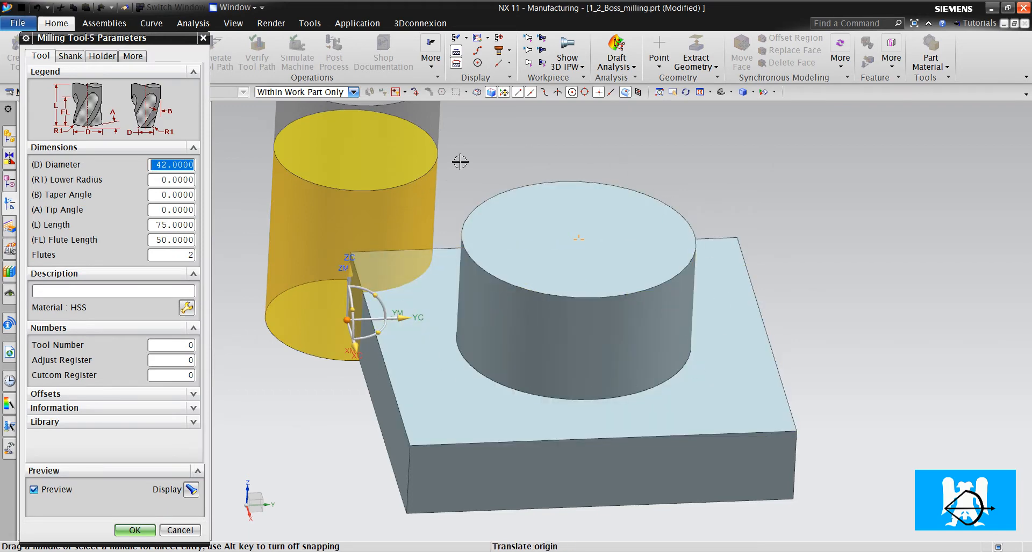
pyautogui.moveTo(473, 319)
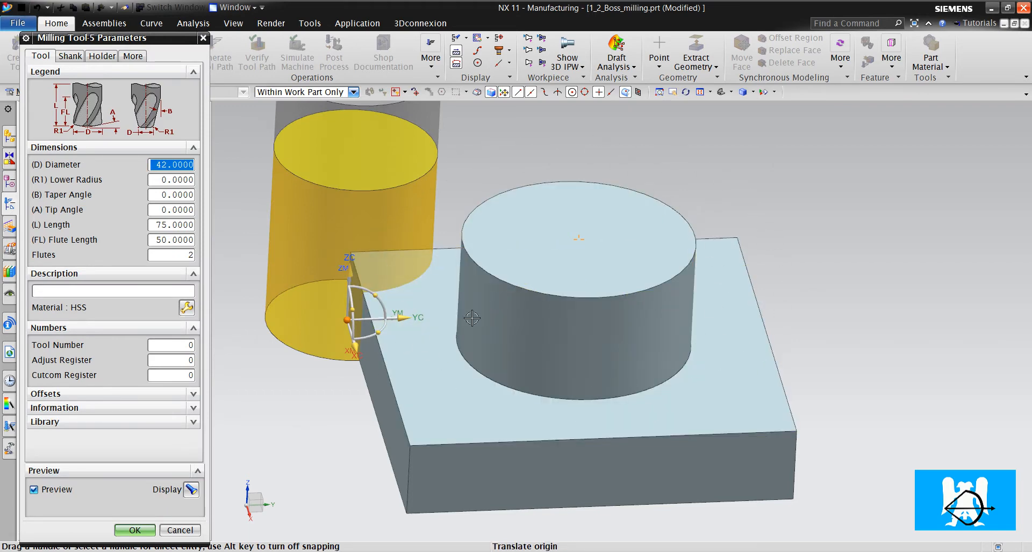
pyautogui.moveTo(414, 231)
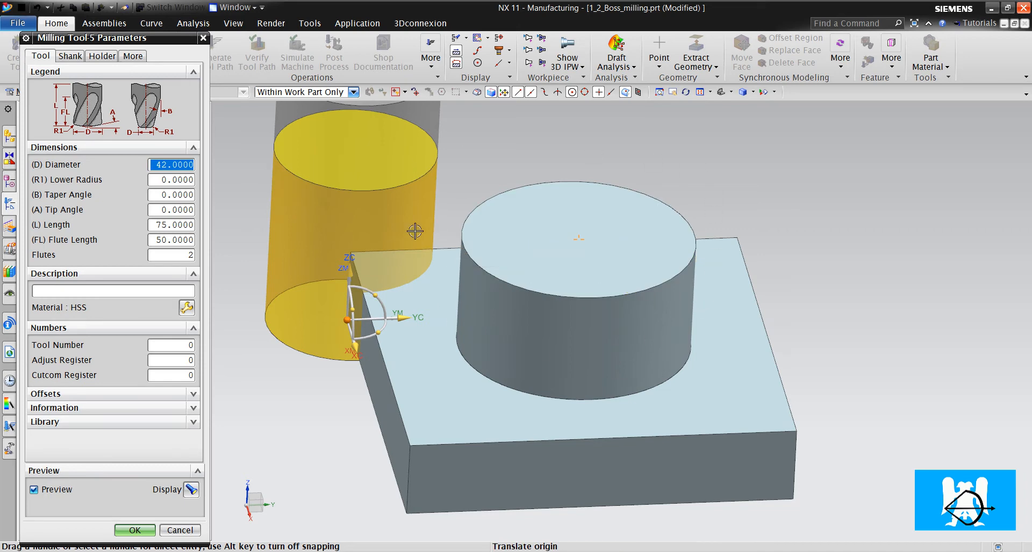
pyautogui.click(134, 530)
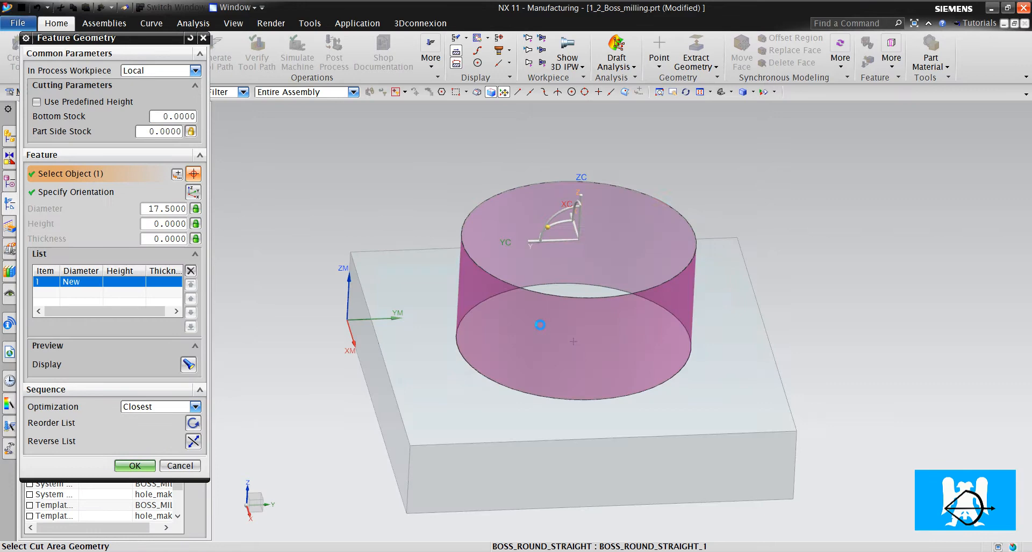
# Accept the boss feature, set a 3 mm helical pitch and generate the toolpath
pyautogui.click(134, 465)
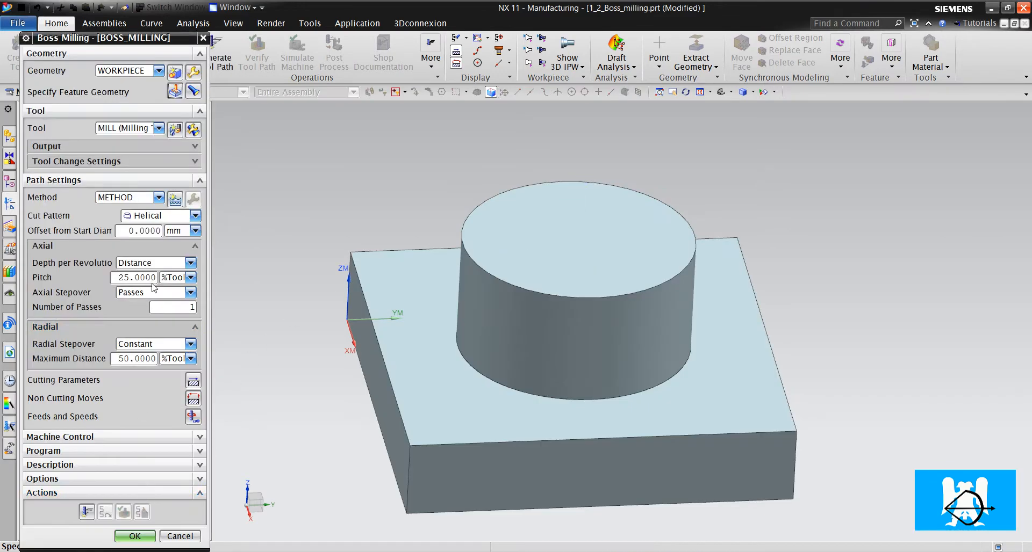
pyautogui.moveTo(139, 226)
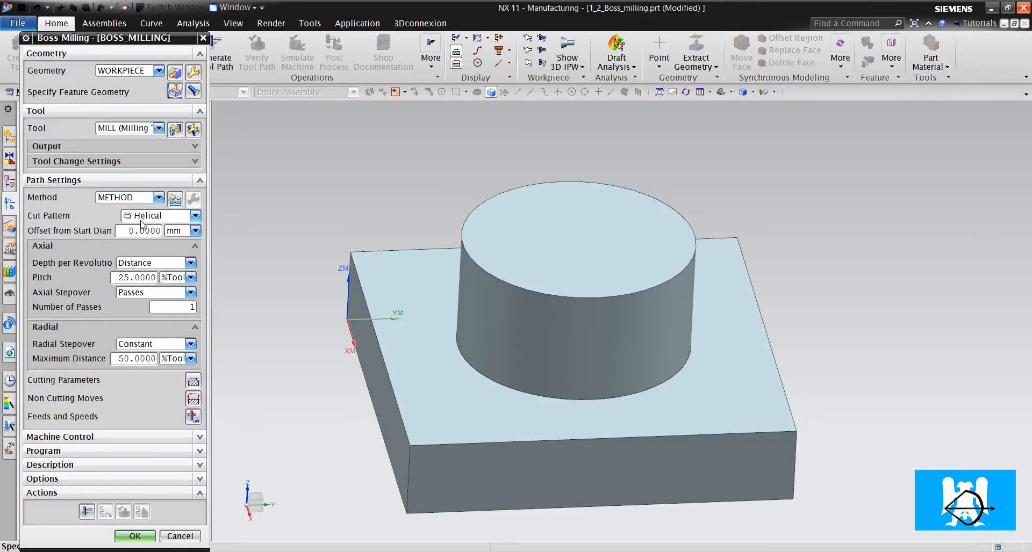
pyautogui.click(192, 277)
pyautogui.write('3')
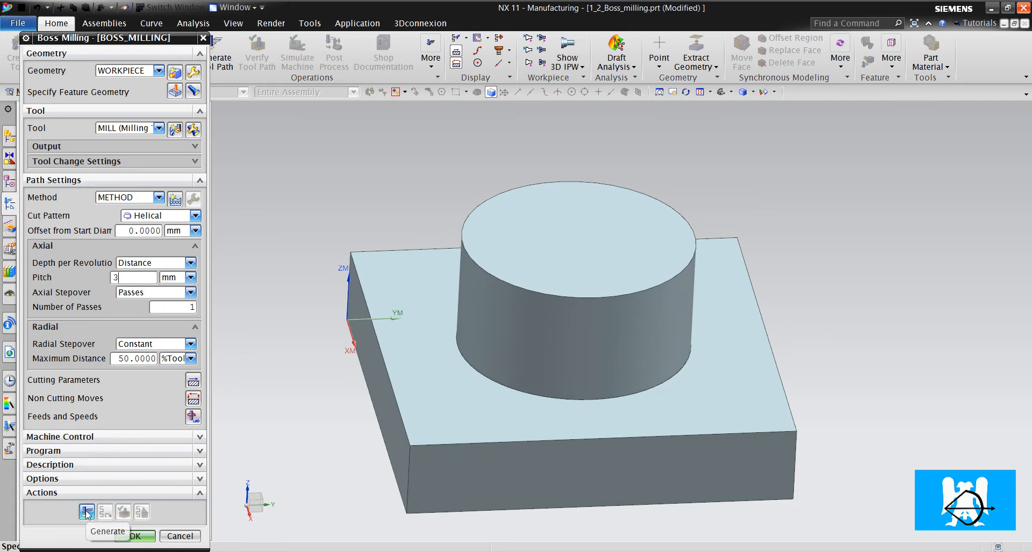
pyautogui.click(86, 512)
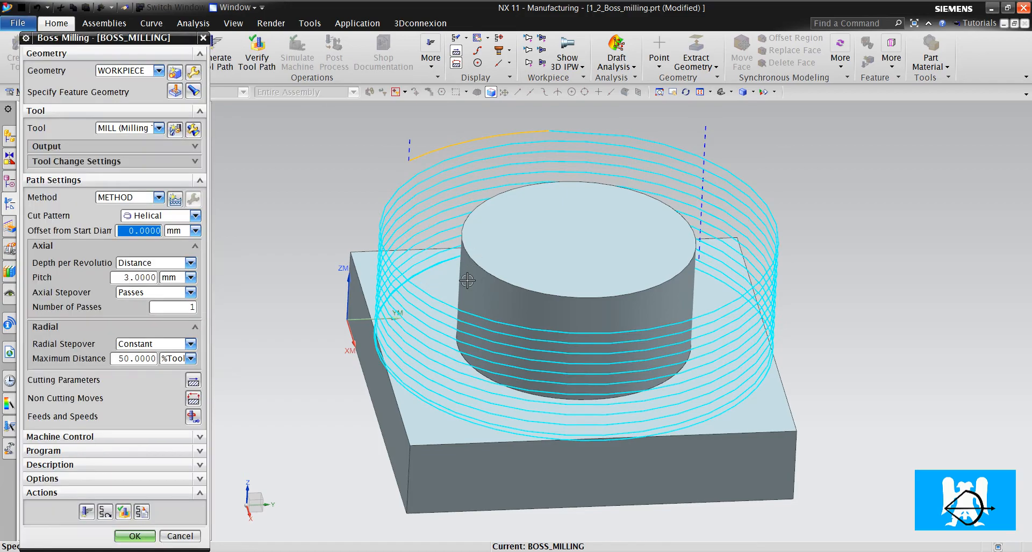
pyautogui.moveTo(465, 282); pyautogui.dragTo(457, 301)
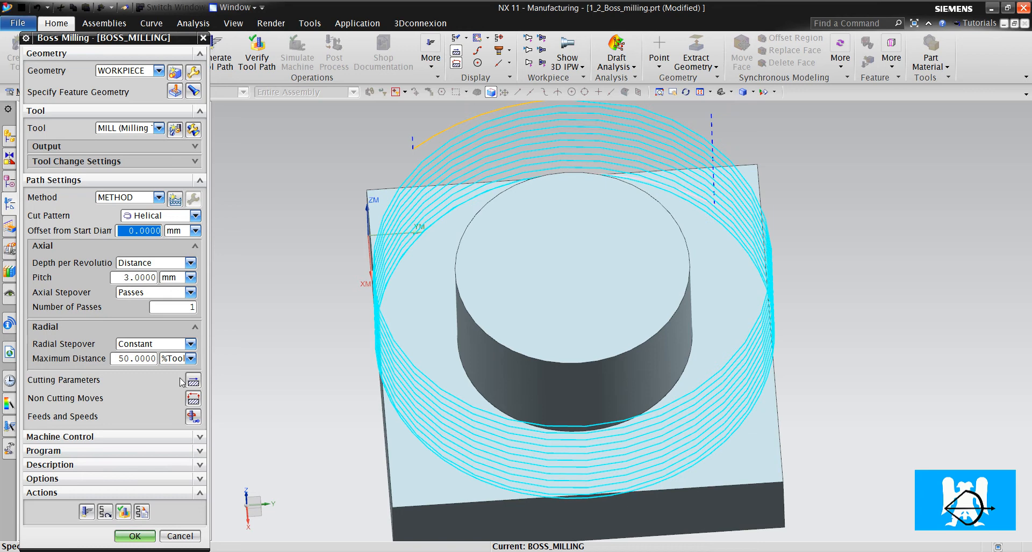
pyautogui.click(134, 536)
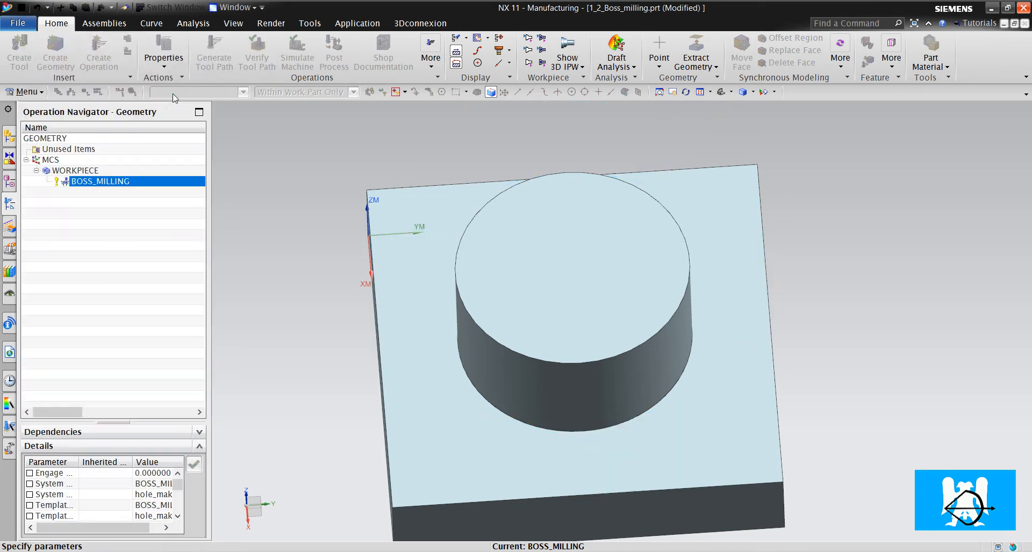
# Give the boss feature geometry a 0.2 part side stock and confirm it
pyautogui.doubleClick(99, 180)
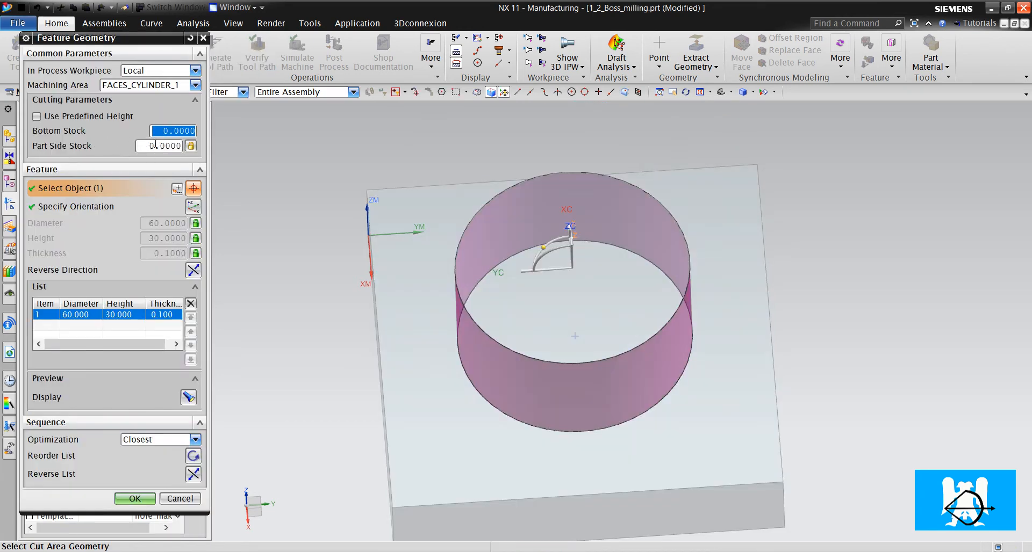
pyautogui.write('.2')
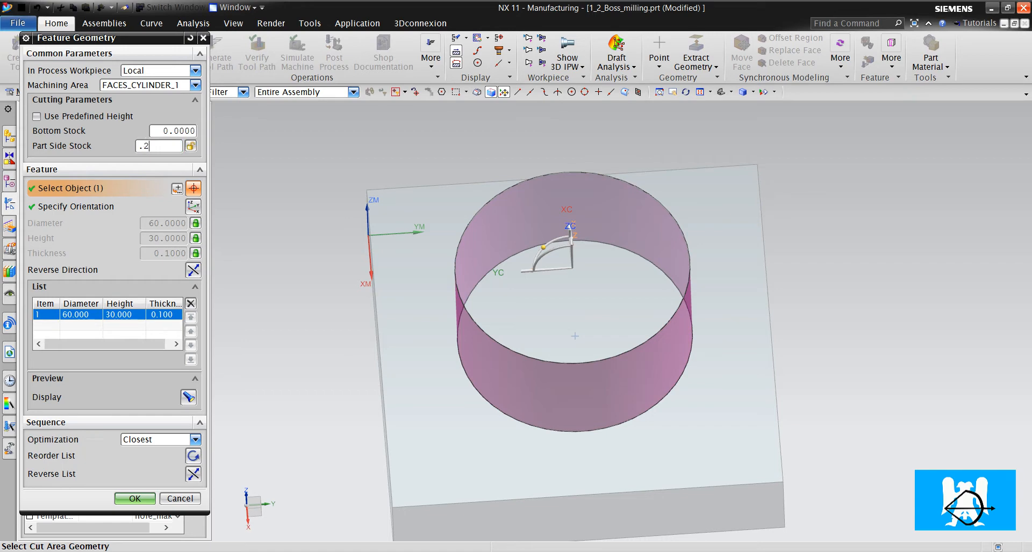
pyautogui.click(134, 497)
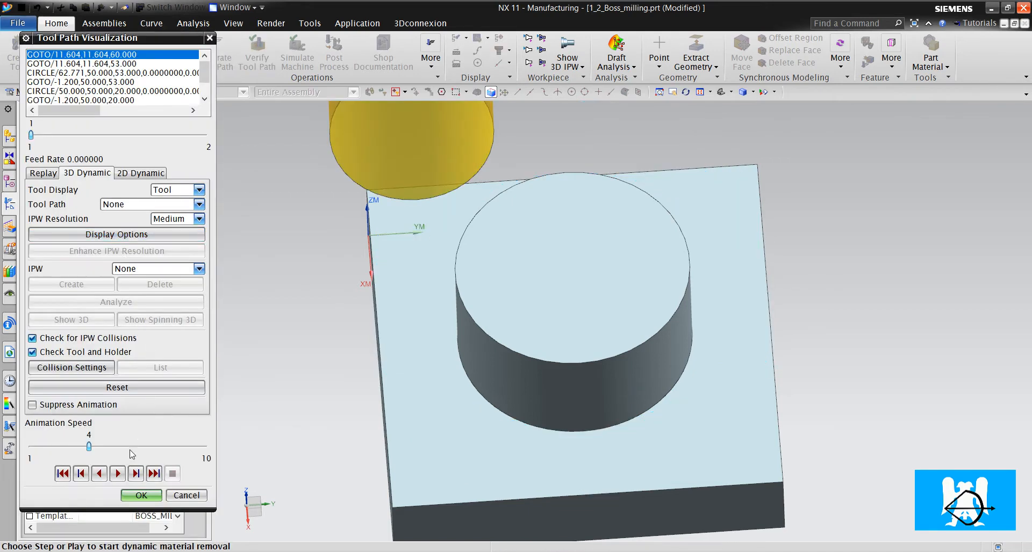
# Play the dynamic material removal around the boss, inspect the block, and close verification
pyautogui.click(117, 474)
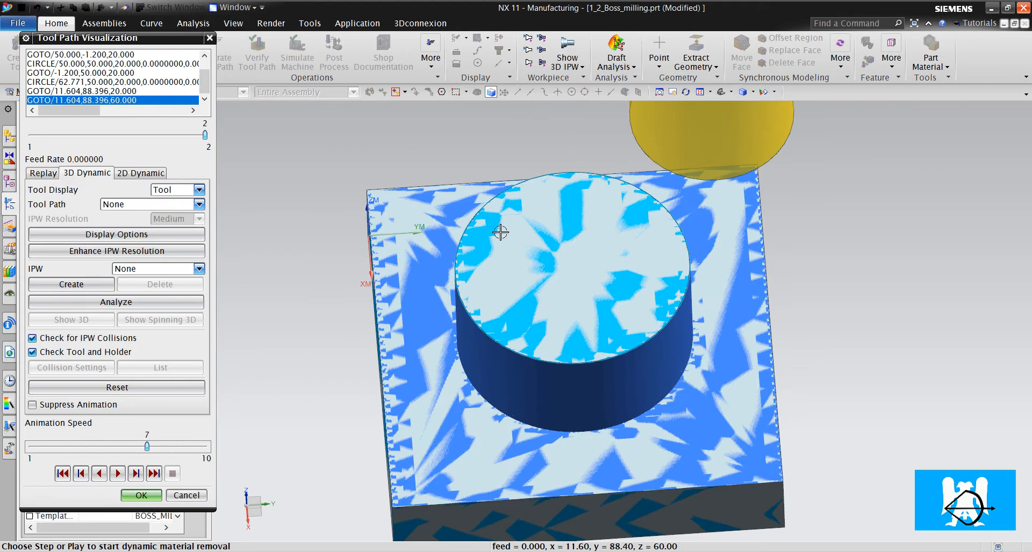
pyautogui.moveTo(531, 229)
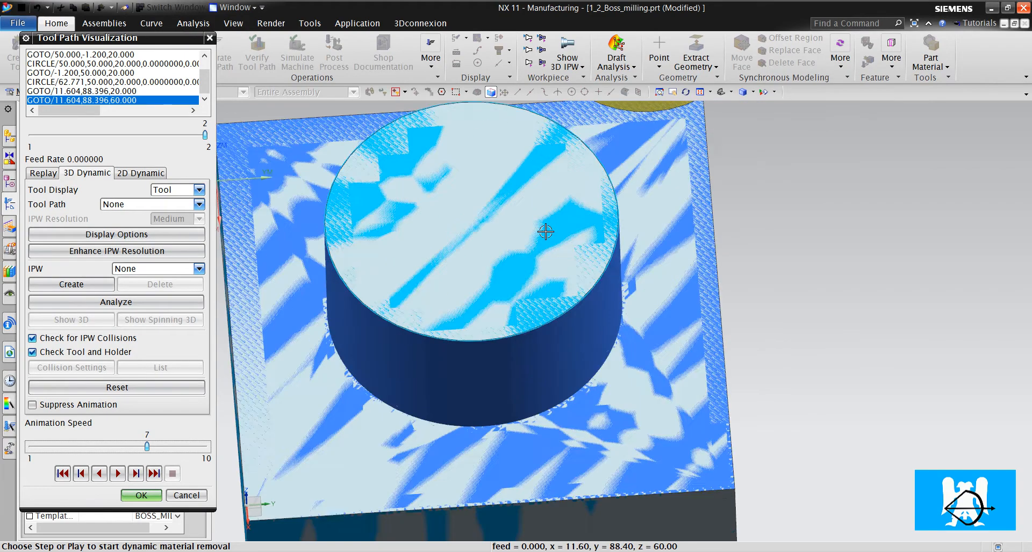
pyautogui.moveTo(546, 231); pyautogui.dragTo(647, 212)
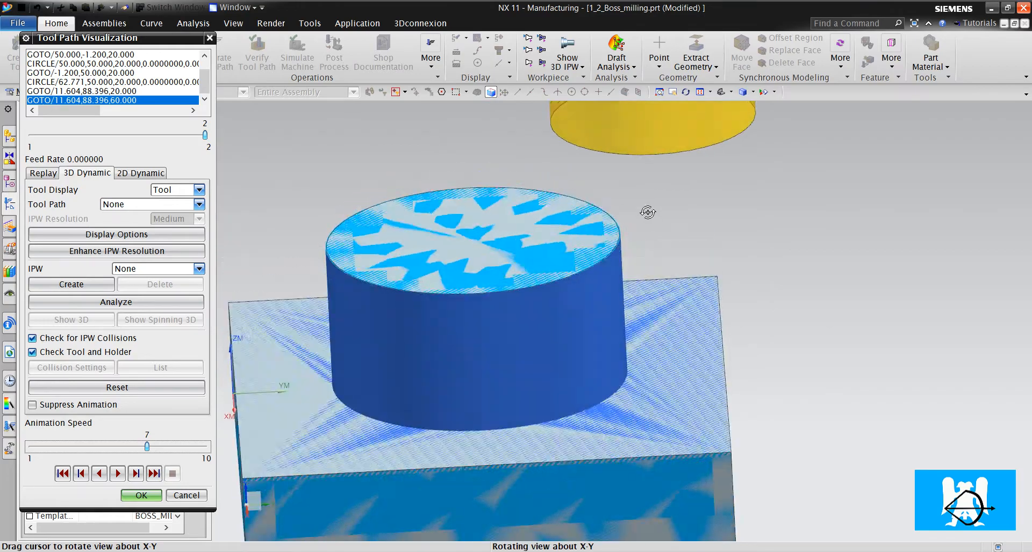
pyautogui.moveTo(648, 213); pyautogui.dragTo(664, 245)
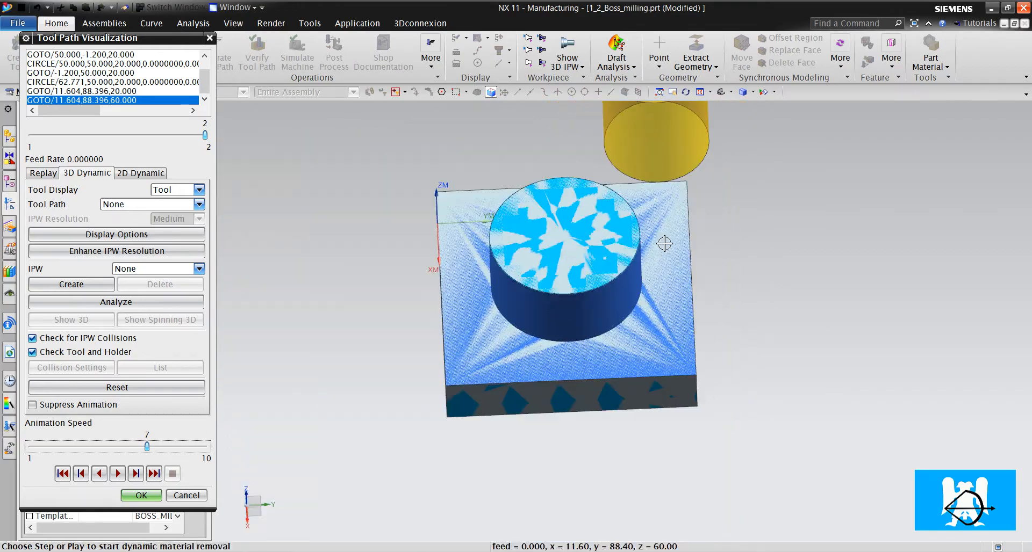
pyautogui.moveTo(602, 224)
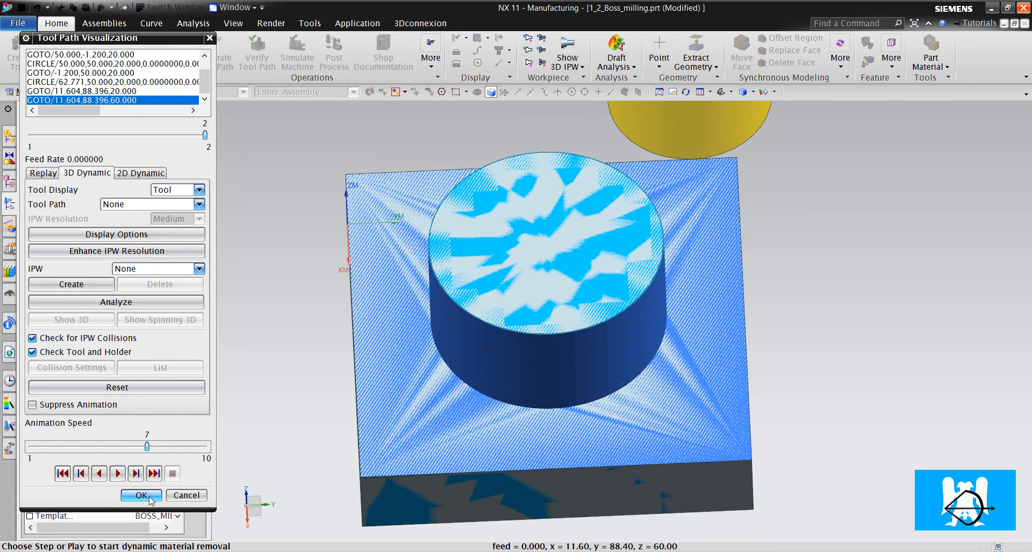
pyautogui.click(141, 495)
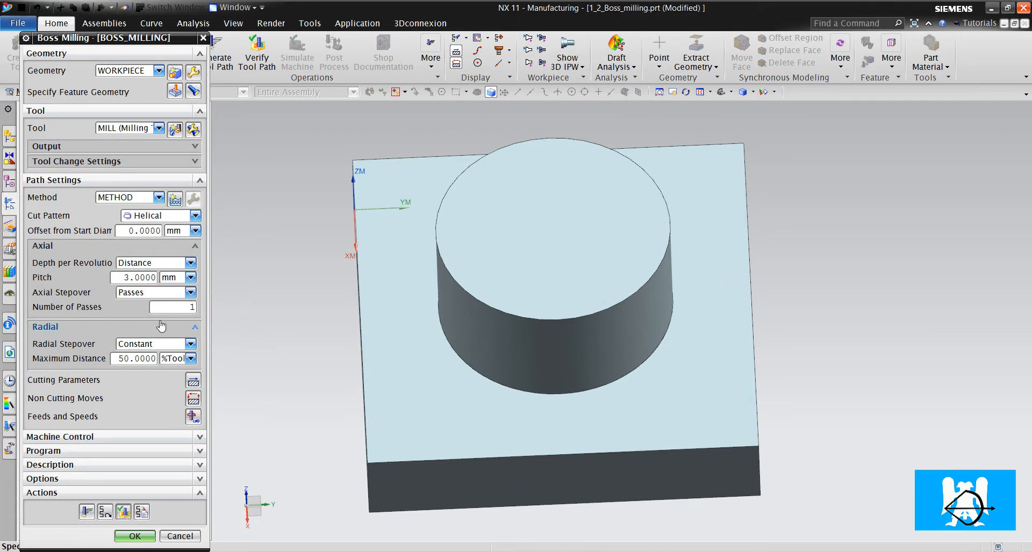
# Accept the first operation and create a second boss milling operation on the cylindrical boss
pyautogui.click(134, 536)
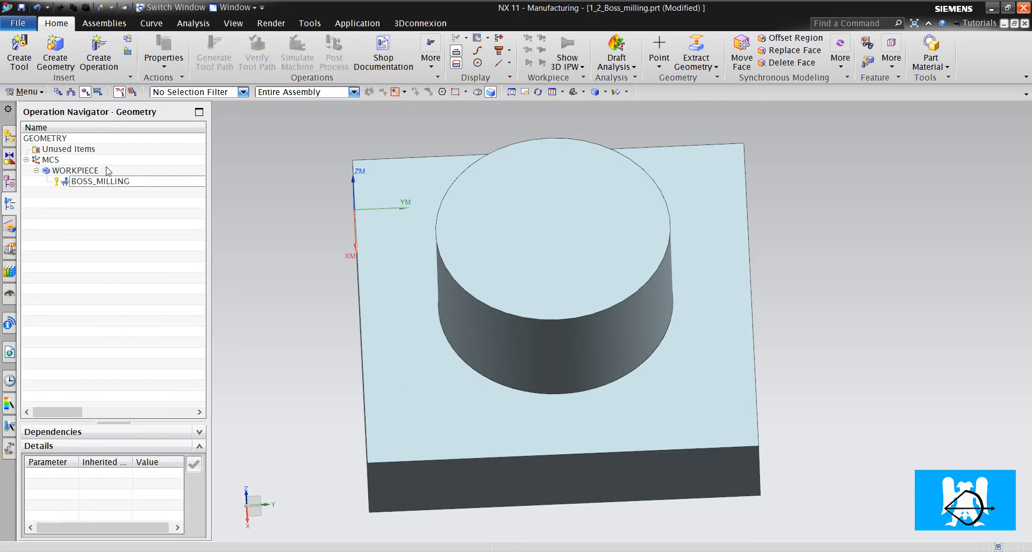
pyautogui.click(97, 52)
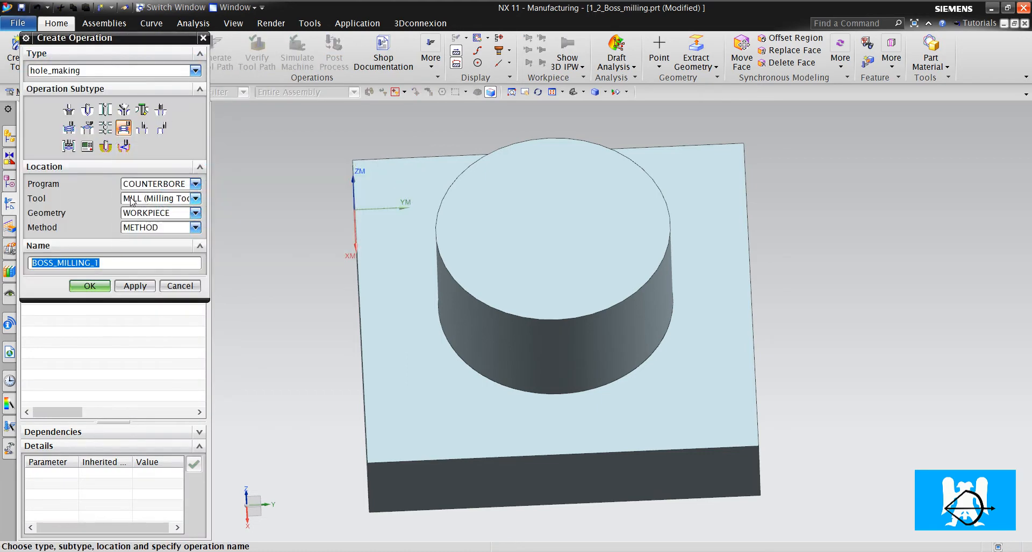
pyautogui.click(90, 286)
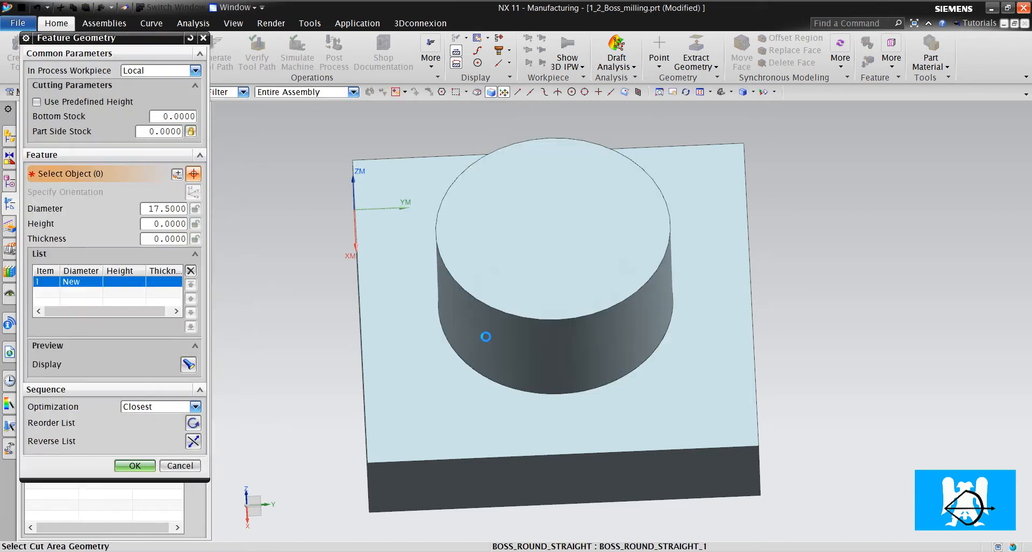
pyautogui.click(484, 337)
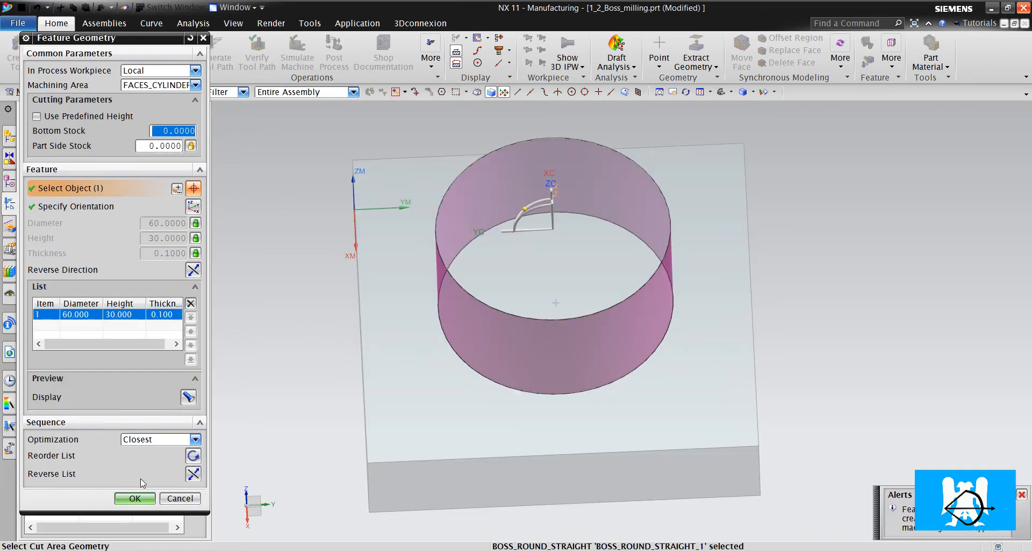
pyautogui.click(134, 499)
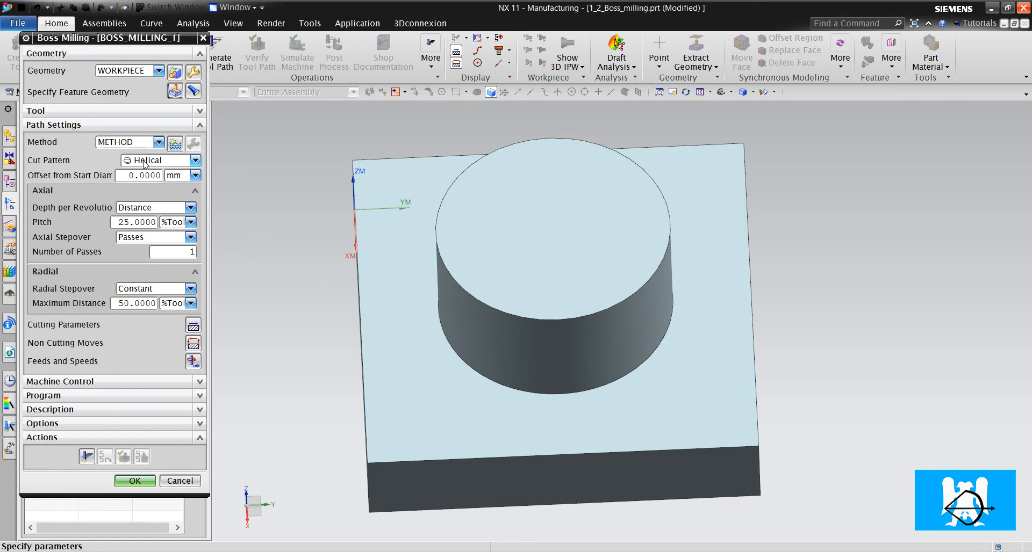
# Switch the cut pattern to Circular and generate the circular toolpath
pyautogui.click(196, 160)
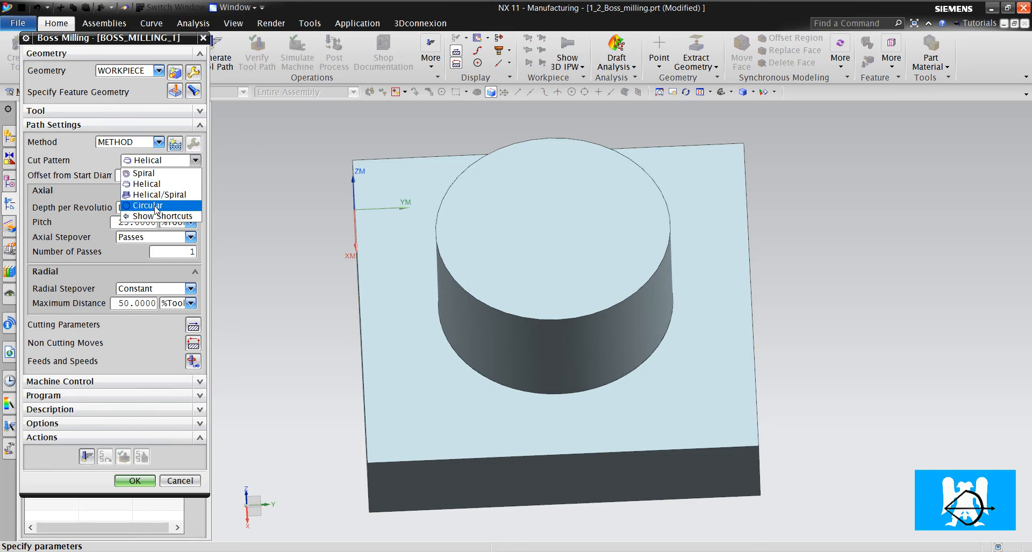
pyautogui.click(149, 206)
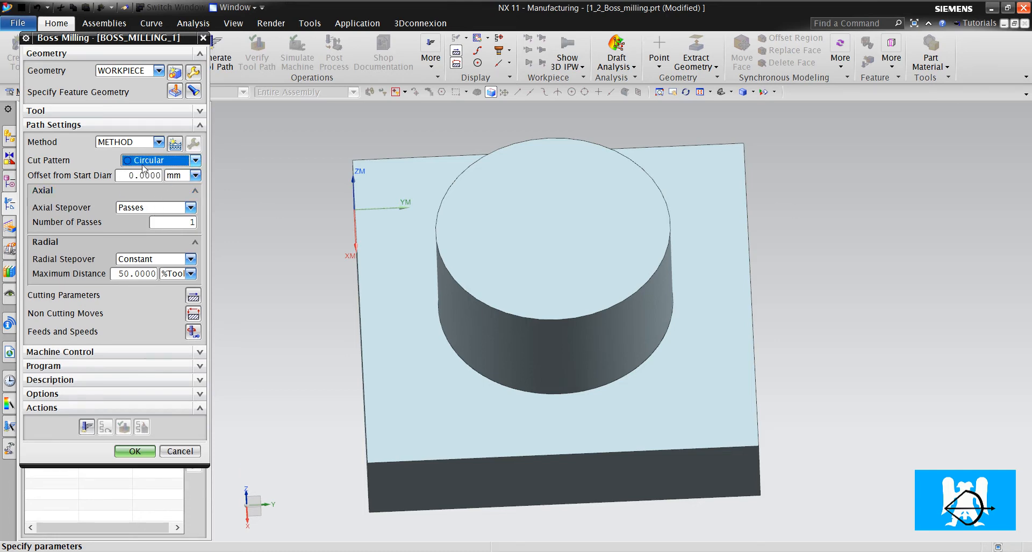
pyautogui.moveTo(423, 180)
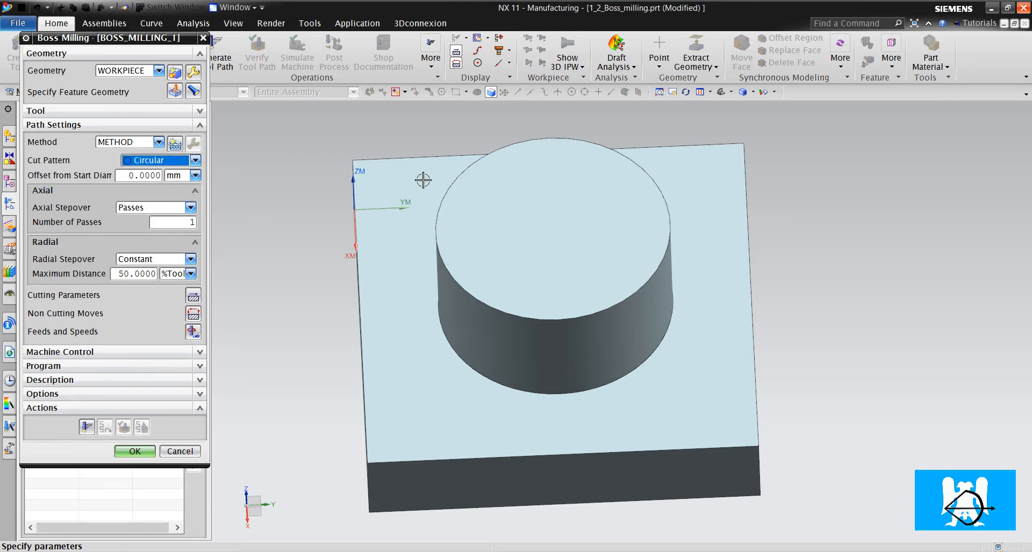
pyautogui.moveTo(410, 243)
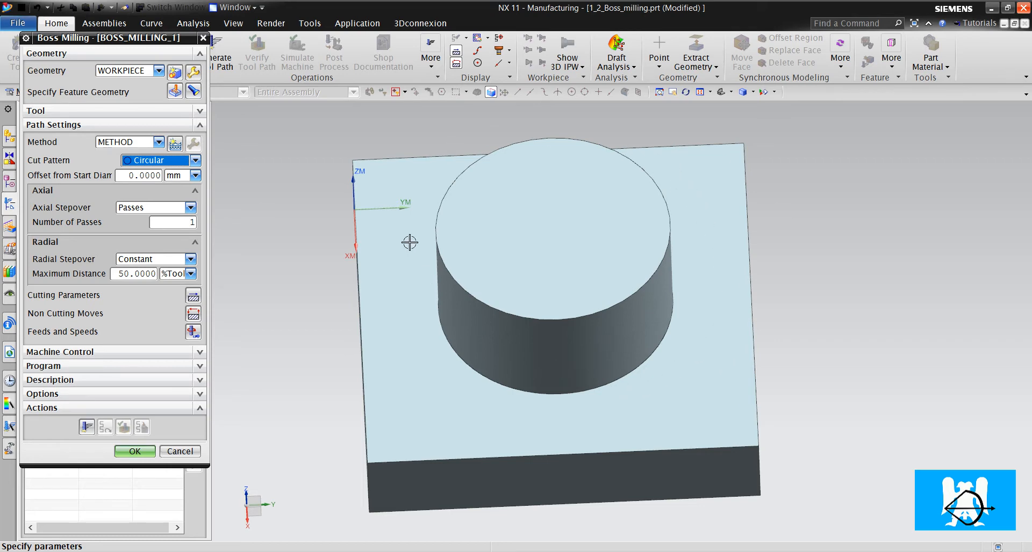
pyautogui.moveTo(403, 204)
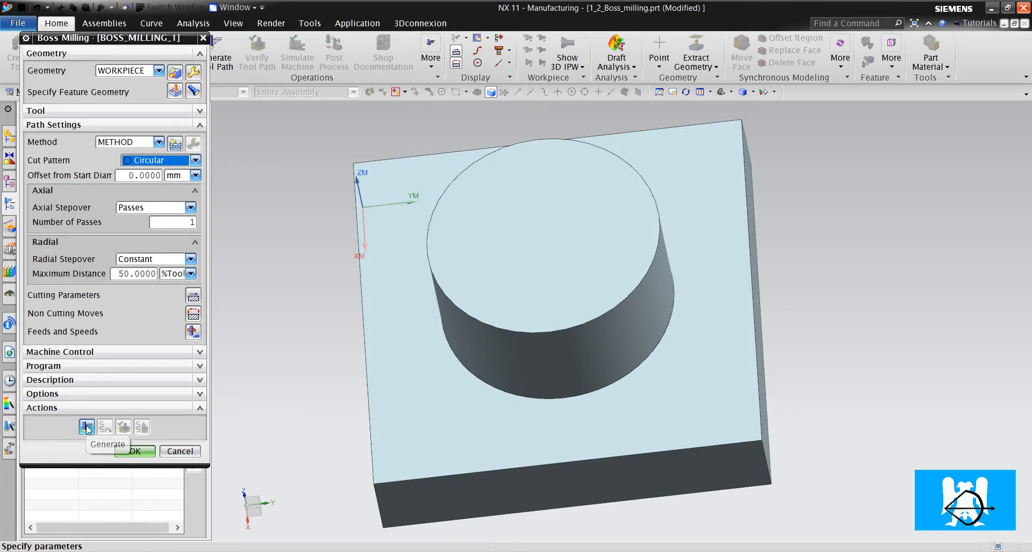
pyautogui.click(87, 428)
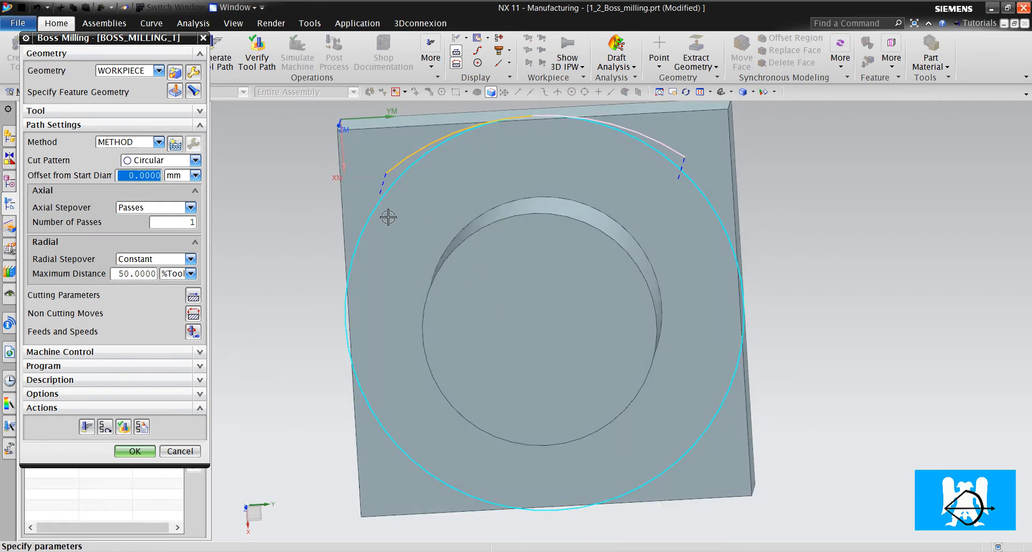
# Replay the circular toolpath motions around the boss, then step the 3D dynamic material removal
pyautogui.click(257, 53)
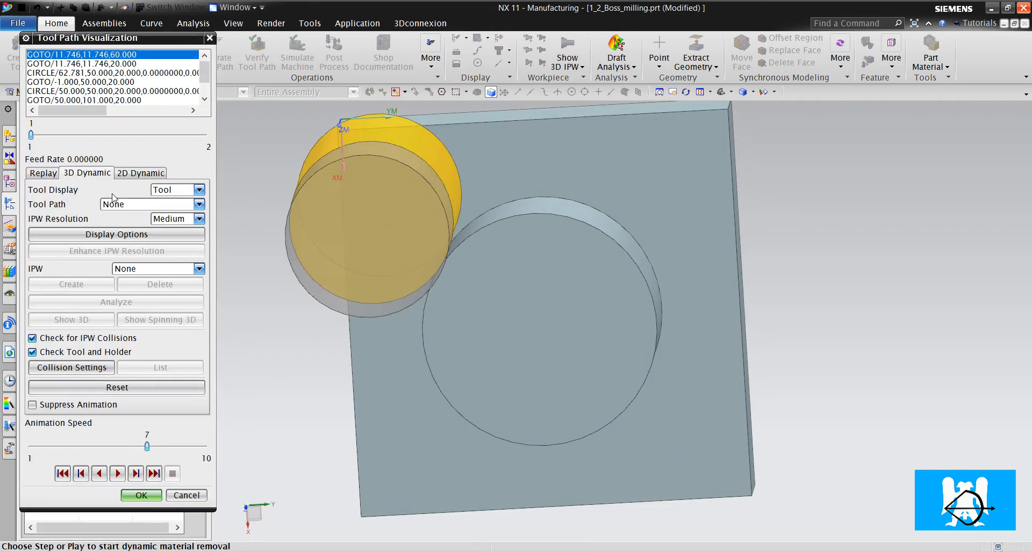
pyautogui.click(42, 173)
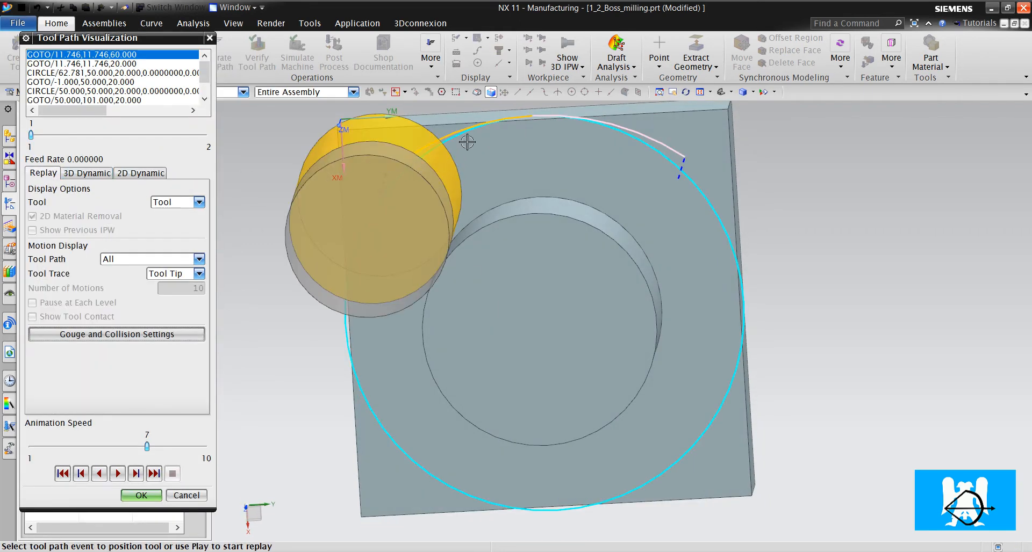
pyautogui.moveTo(467, 143); pyautogui.dragTo(559, 218)
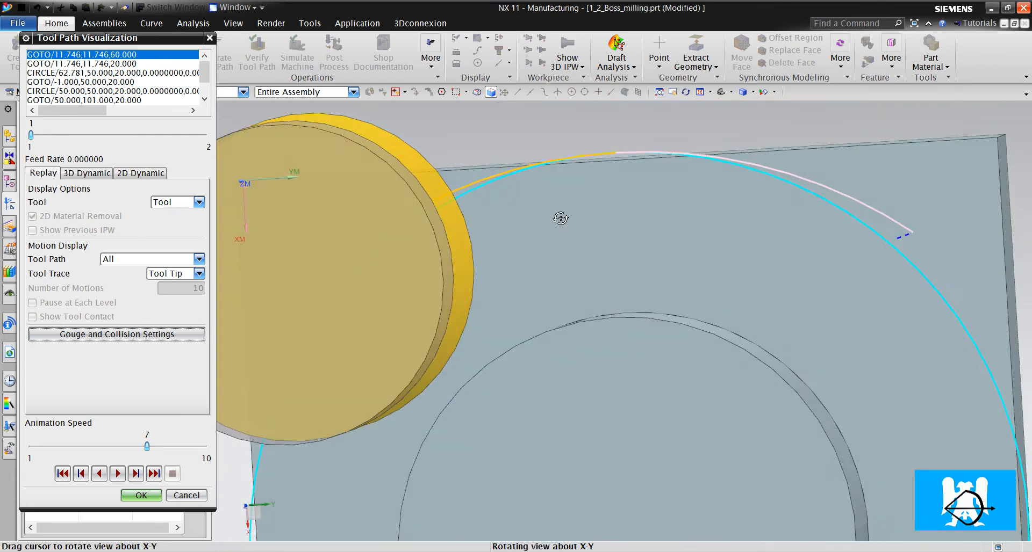
pyautogui.moveTo(561, 218); pyautogui.dragTo(490, 208)
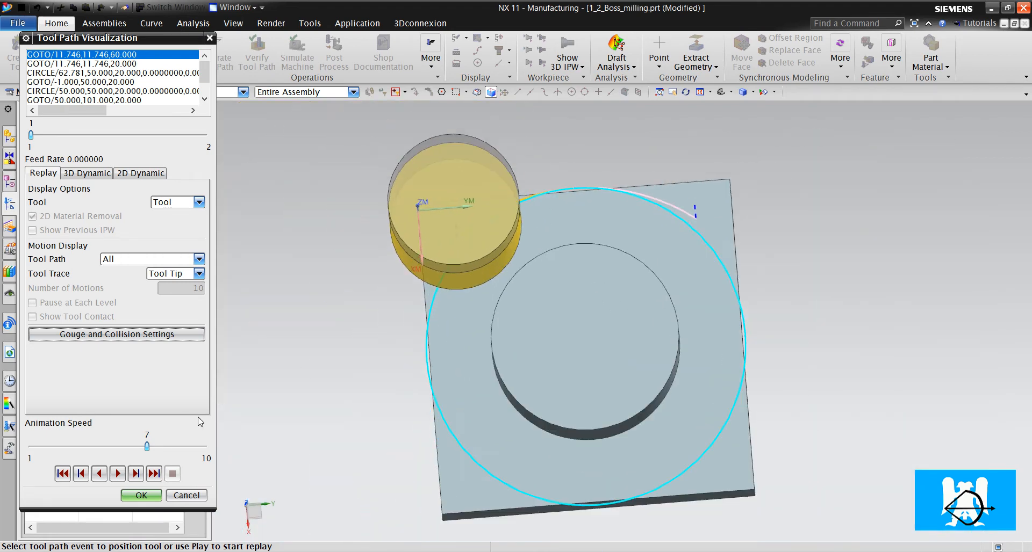
pyautogui.click(86, 173)
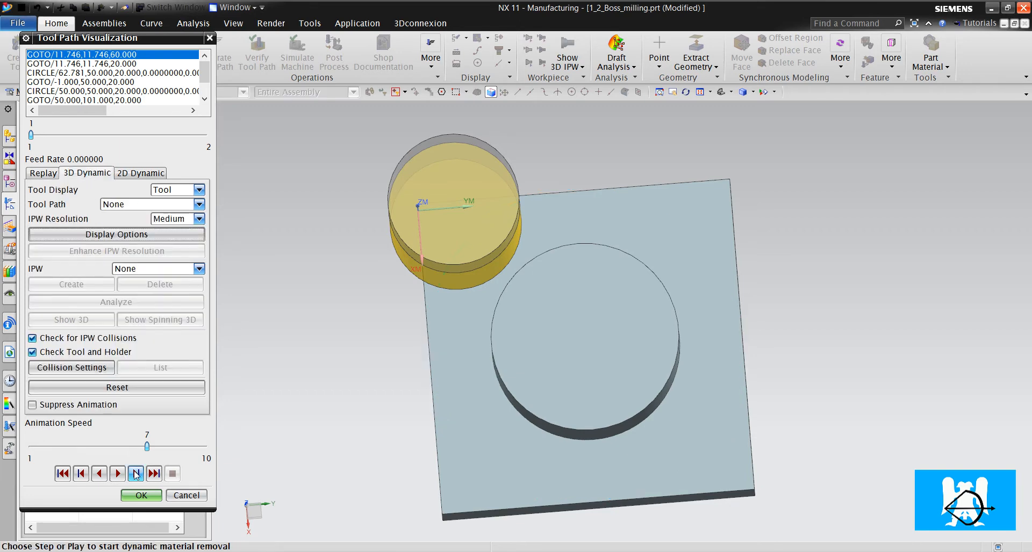
pyautogui.click(135, 474)
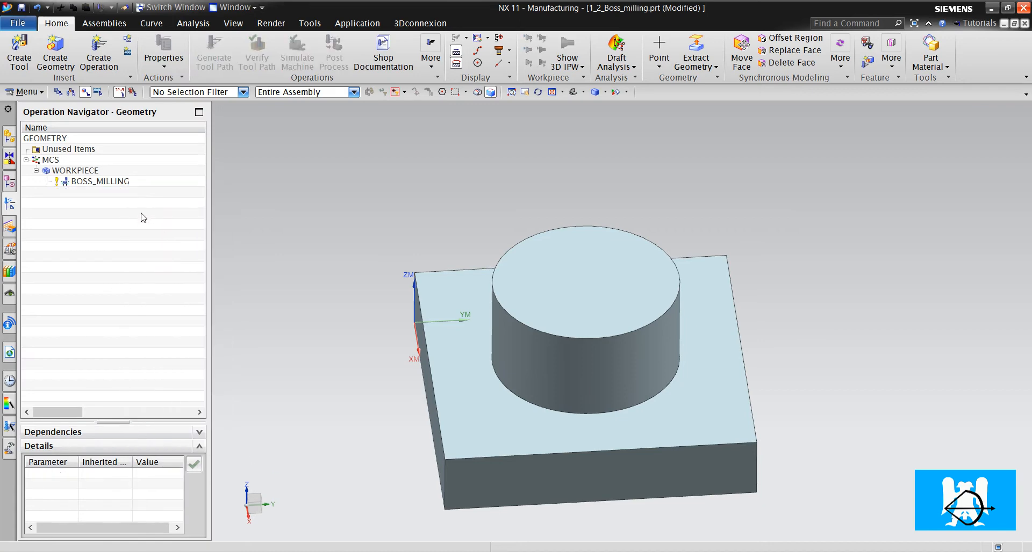
# Change the BOSS_MILLING tool to 20 mm diameter and regenerate its helical toolpath
pyautogui.click(99, 181)
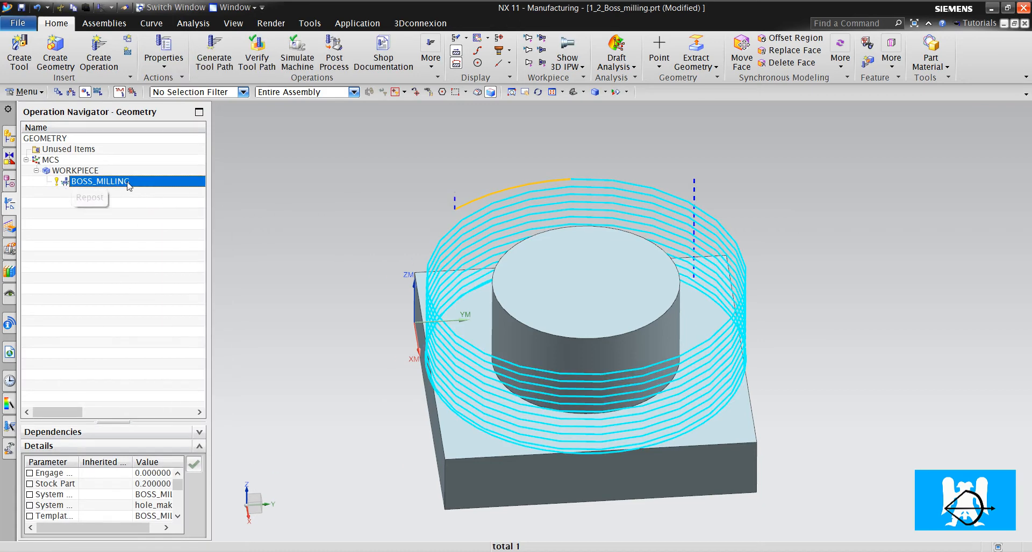
pyautogui.doubleClick(100, 180)
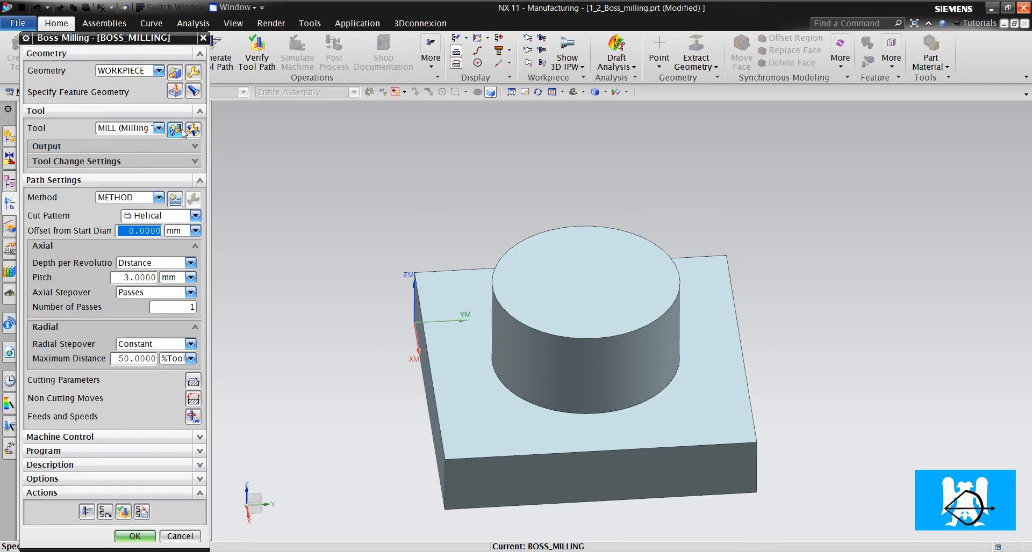
pyautogui.click(175, 128)
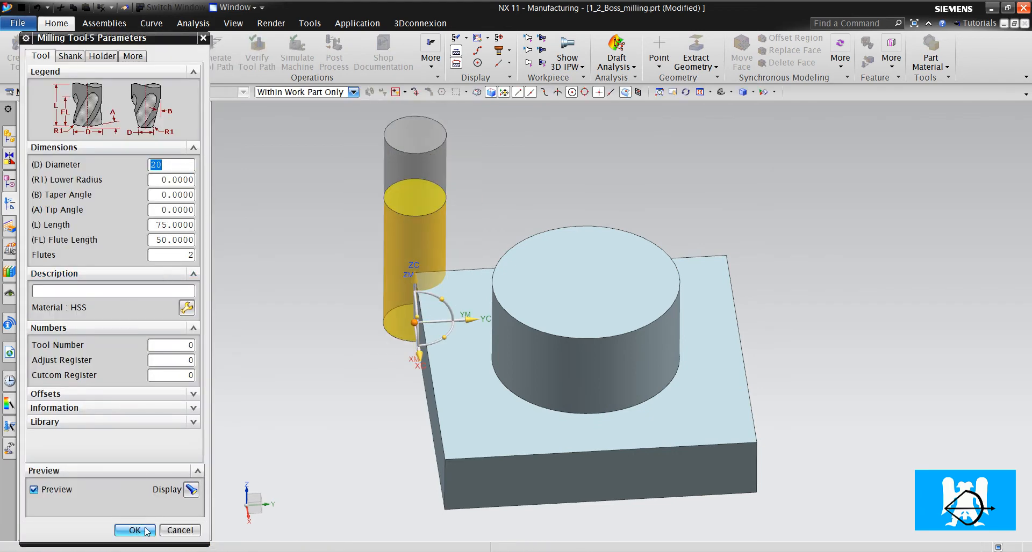
pyautogui.click(136, 530)
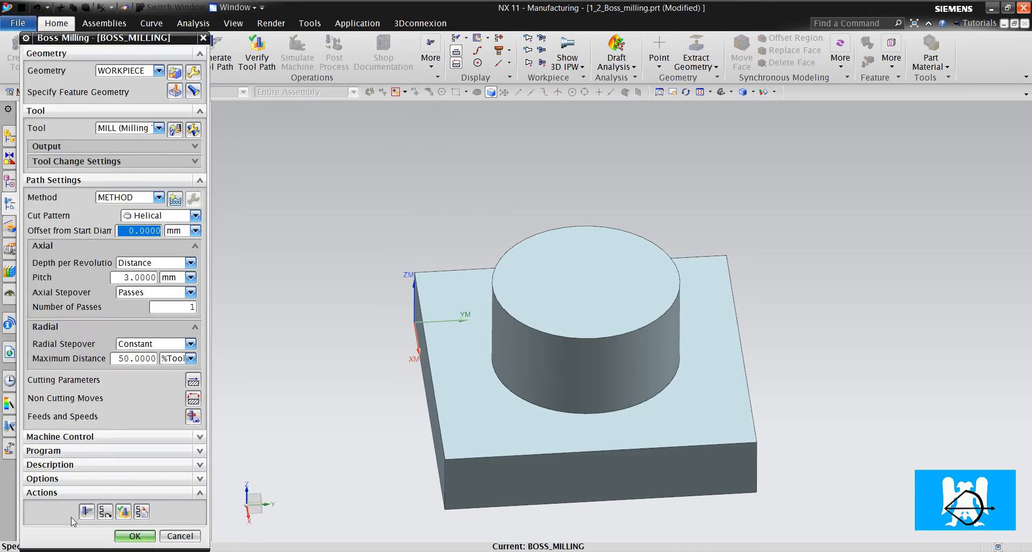
pyautogui.click(104, 511)
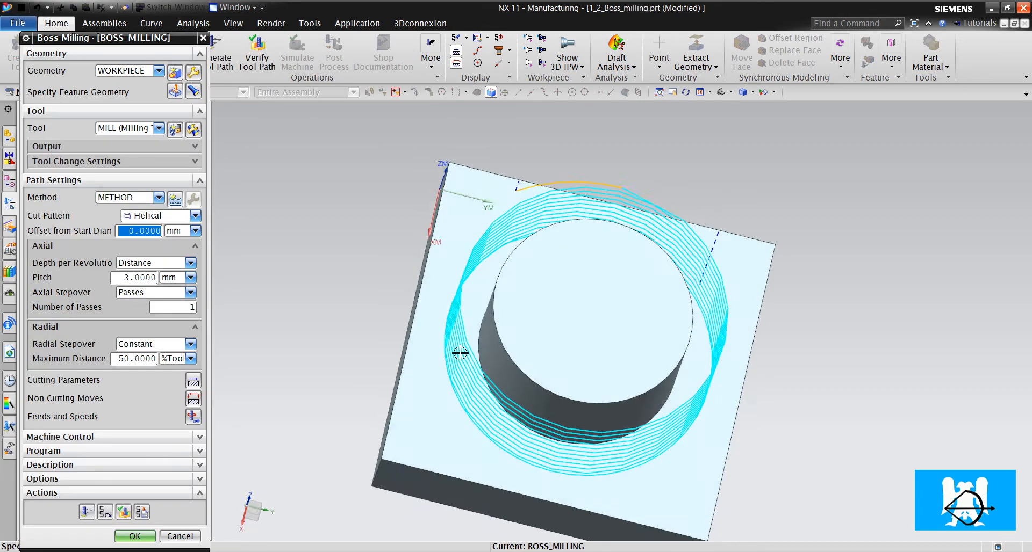
pyautogui.moveTo(461, 353); pyautogui.dragTo(431, 190)
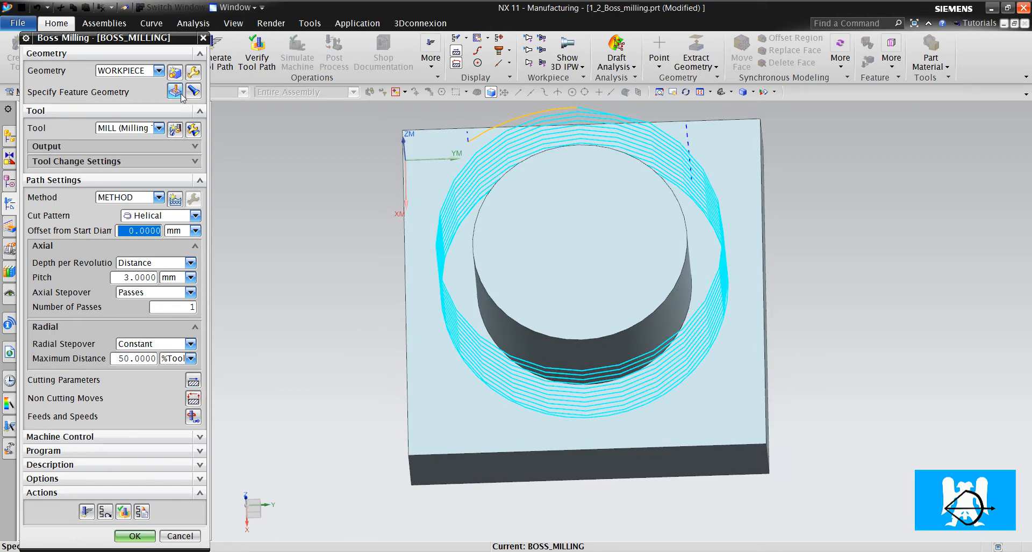
pyautogui.click(186, 91)
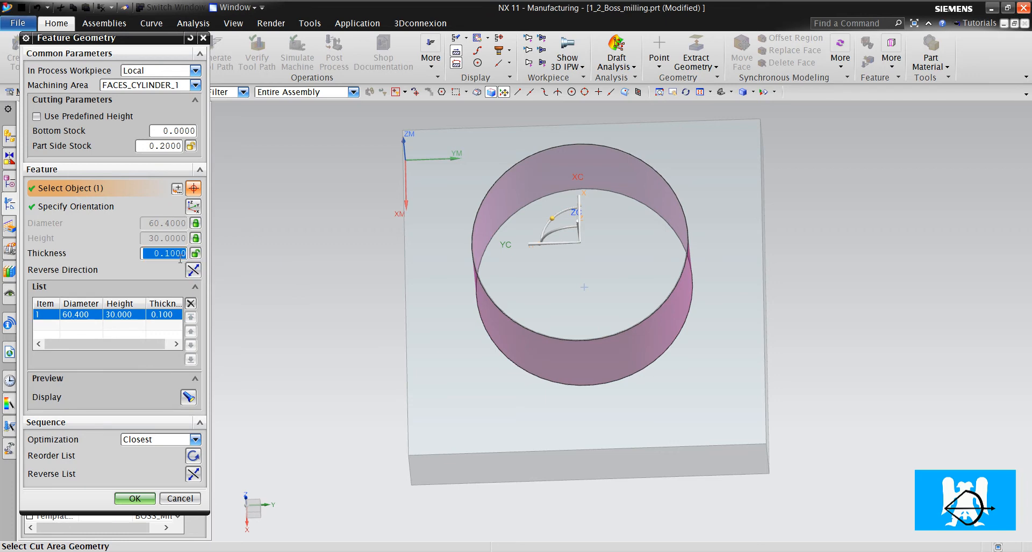
# Set the boss feature thickness to 40 mm and confirm
pyautogui.write('40')
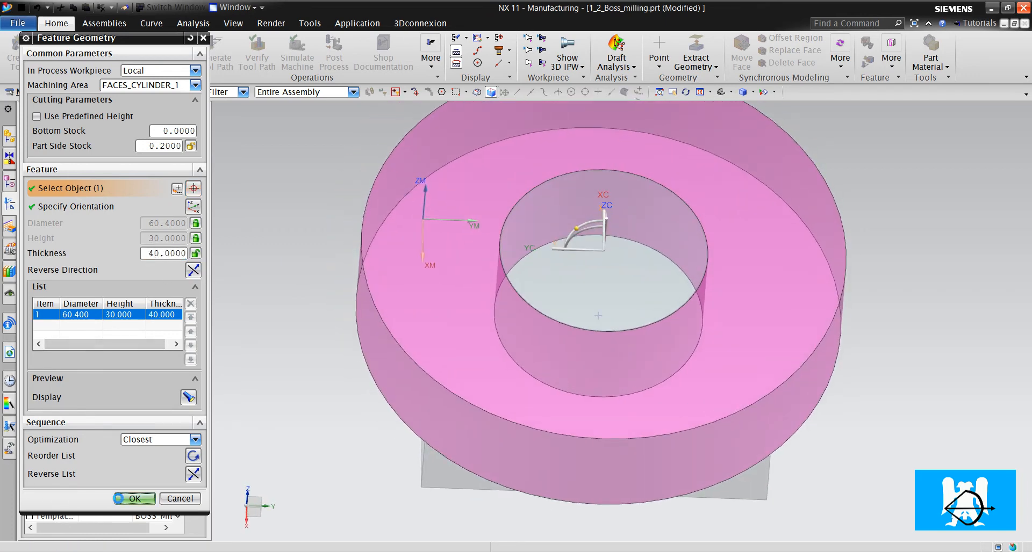
pyautogui.click(133, 498)
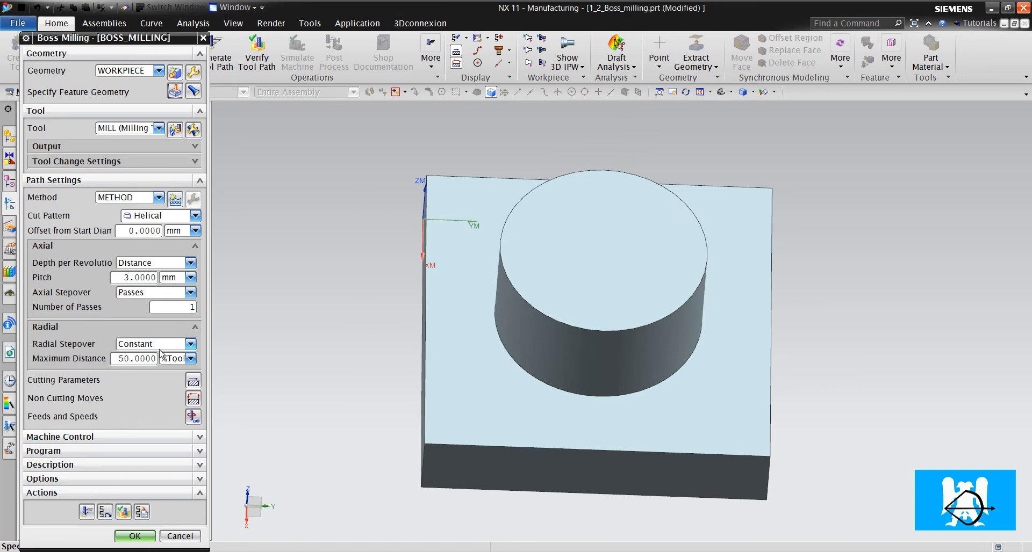
pyautogui.moveTo(44, 326)
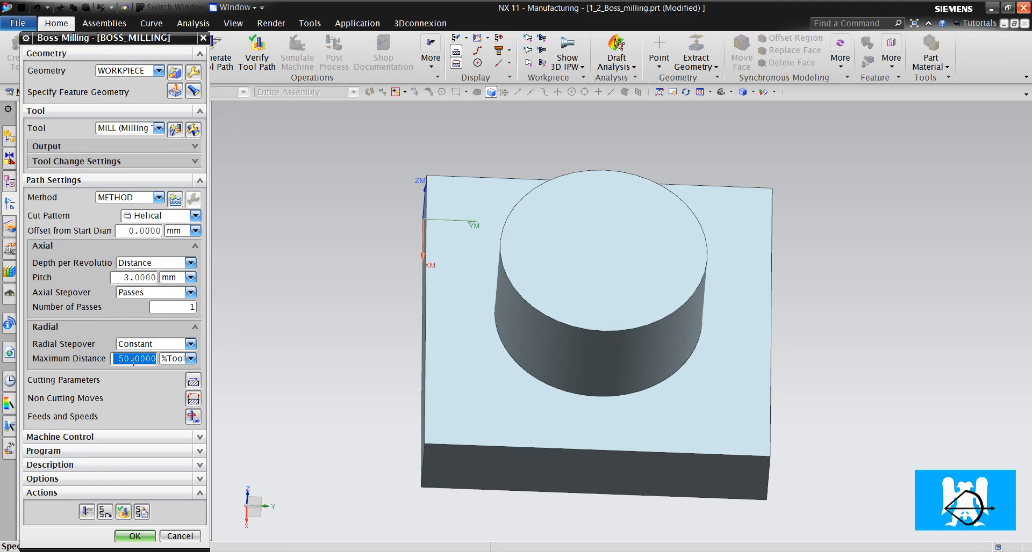
# Set Radial Maximum Distance to 80 %Tool, regenerate the helical path and start its verification
pyautogui.write('80')
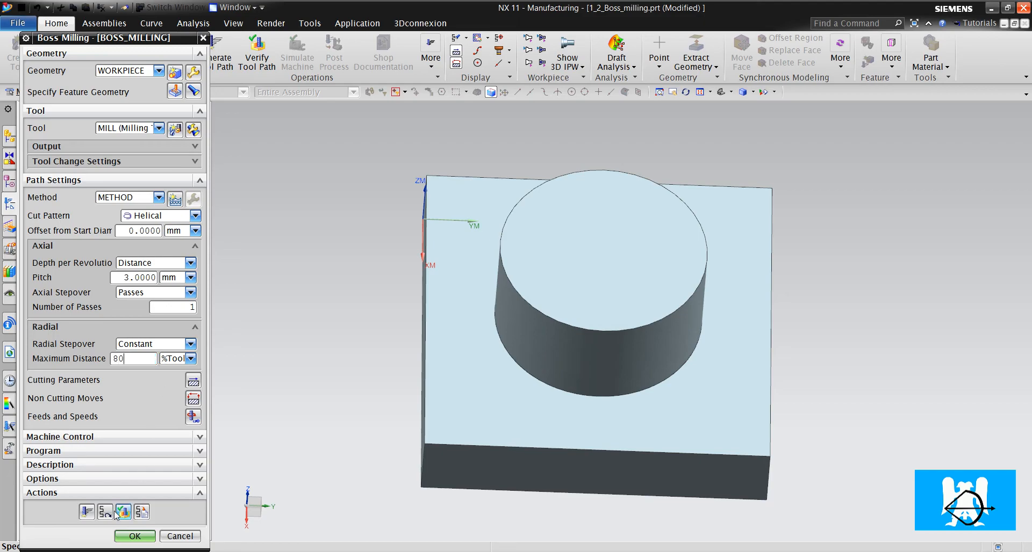
pyautogui.click(87, 511)
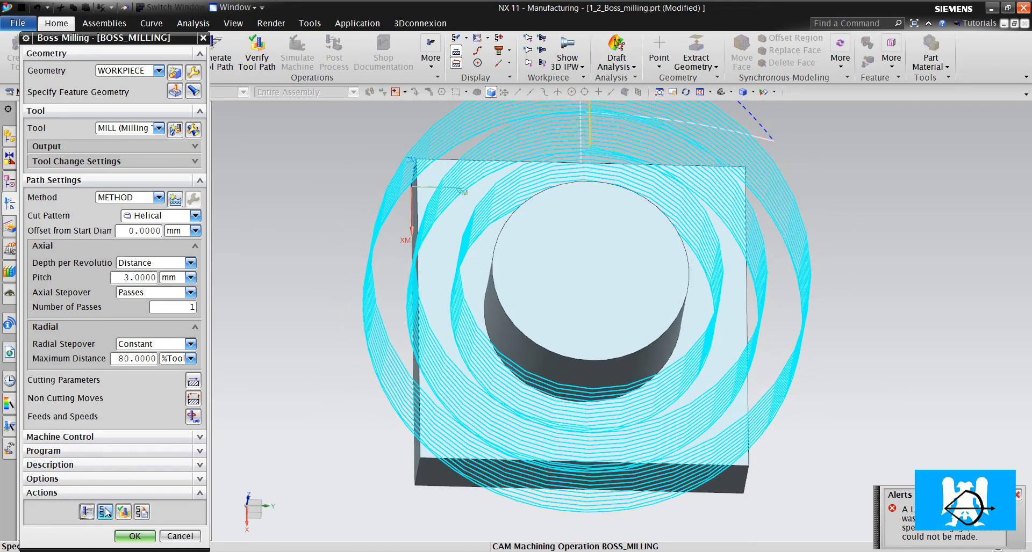
pyautogui.click(257, 52)
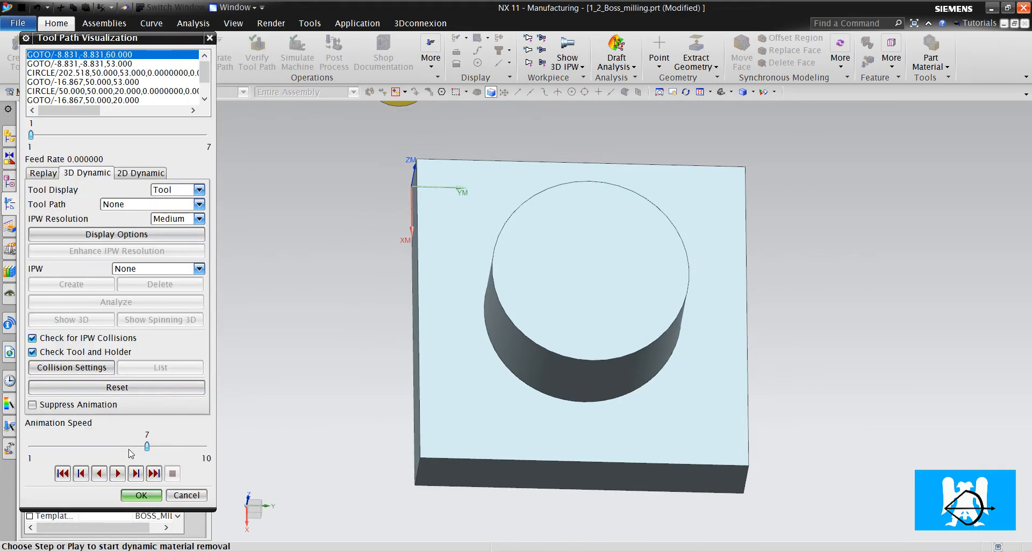
# Play the 3D Dynamic material removal to the end and inspect the cut boss from an angled, closer view
pyautogui.click(117, 473)
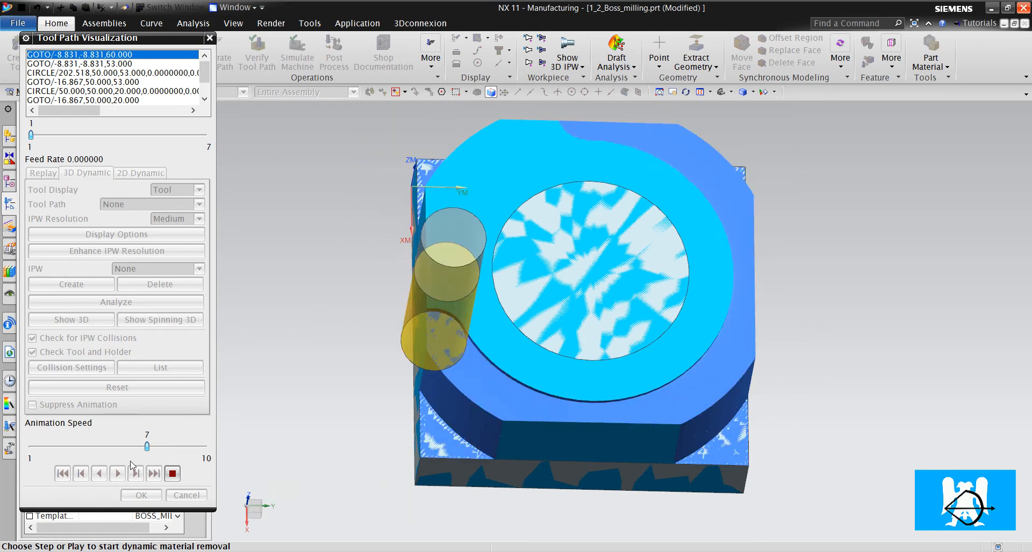
pyautogui.click(116, 474)
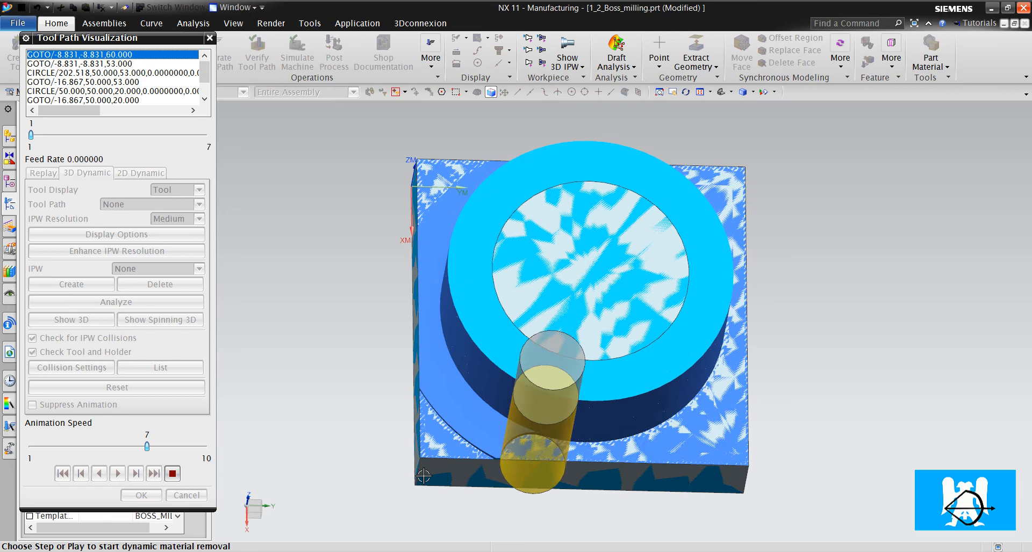
pyautogui.click(116, 474)
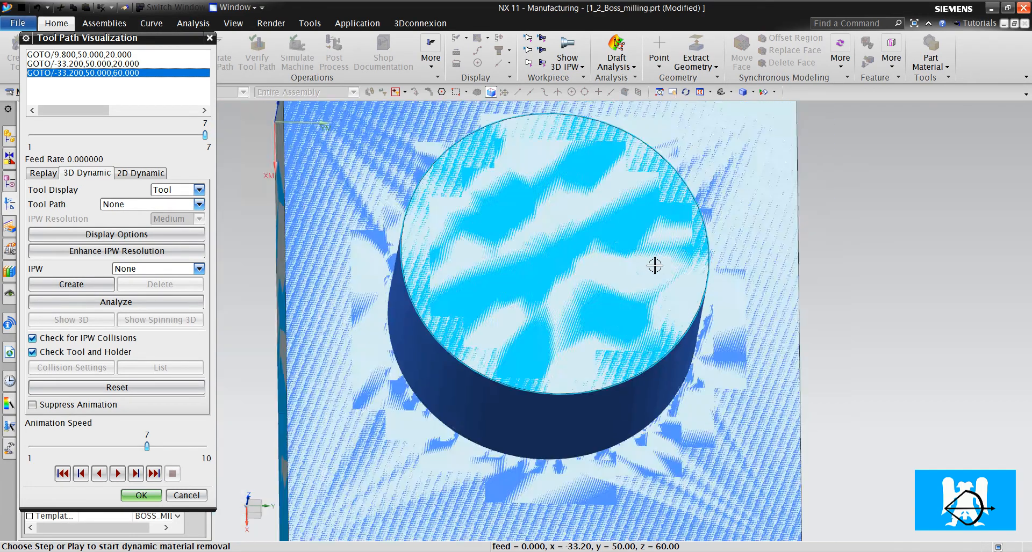
pyautogui.moveTo(654, 265); pyautogui.dragTo(626, 233)
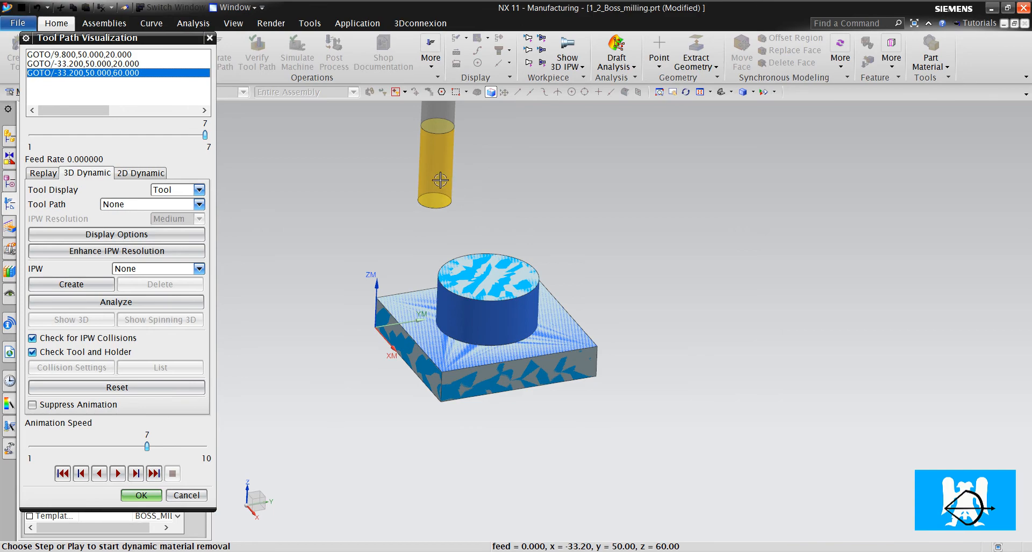
pyautogui.moveTo(440, 181); pyautogui.dragTo(437, 364)
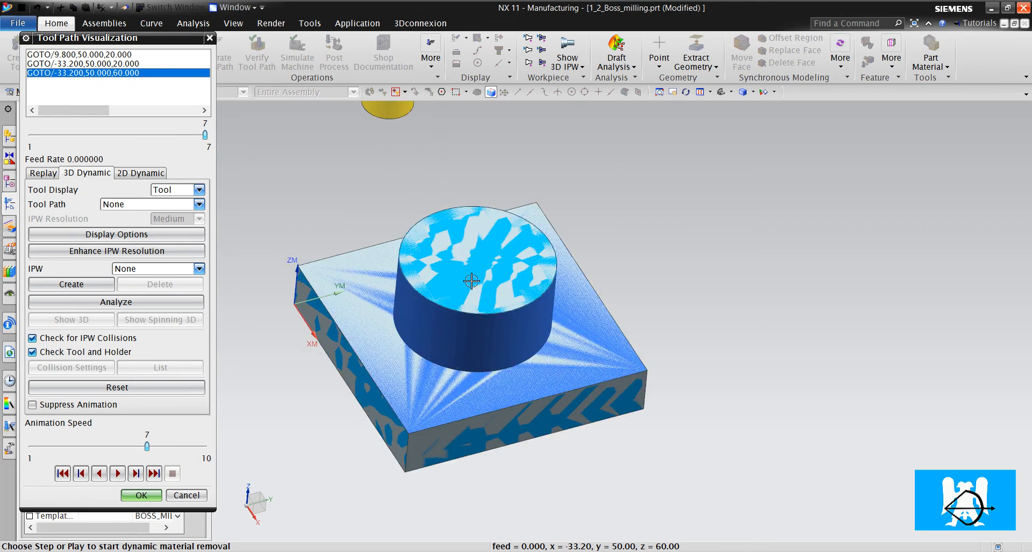
pyautogui.moveTo(397, 230)
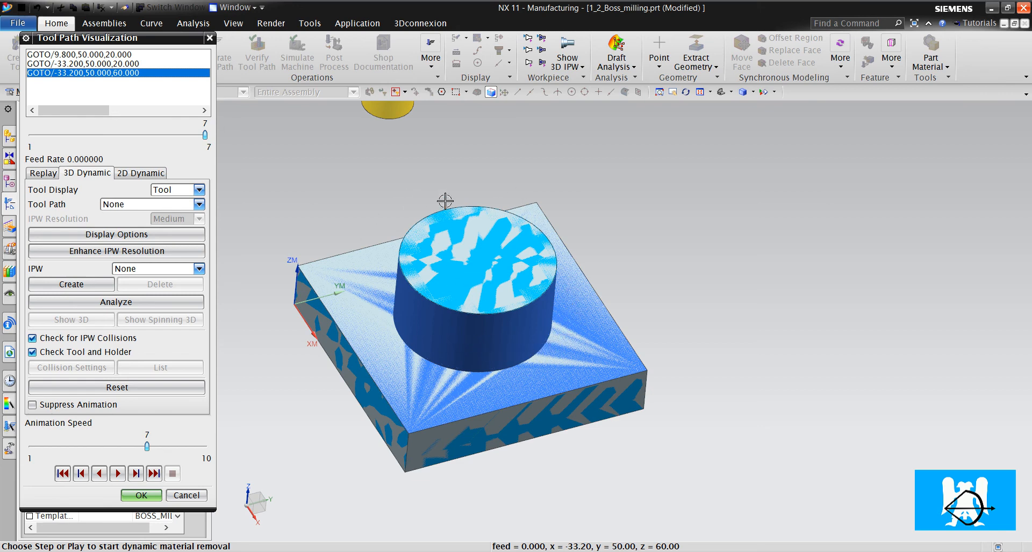
pyautogui.moveTo(539, 239)
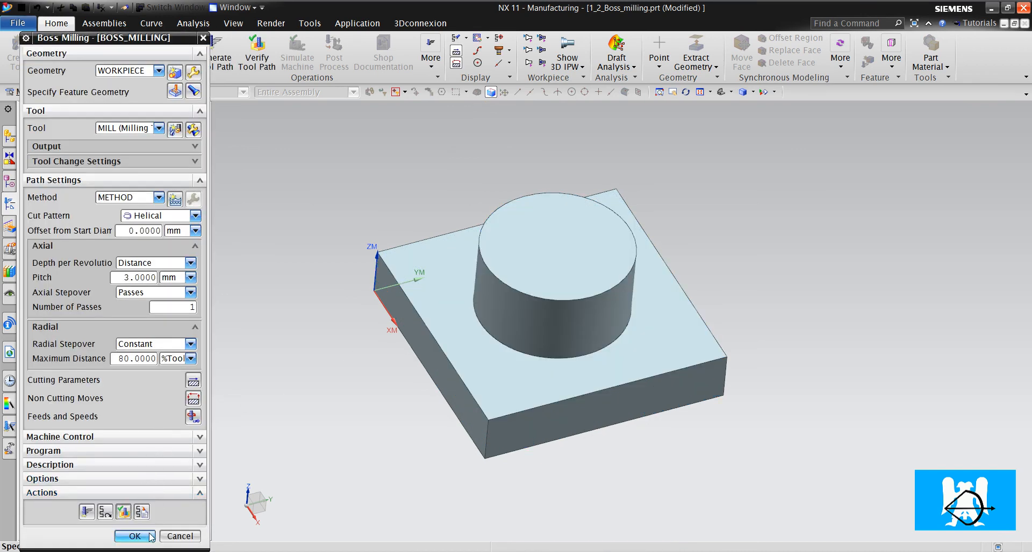
# Accept the BOSS_MILLING operation so it appears under WORKPIECE in the geometry tree
pyautogui.click(136, 536)
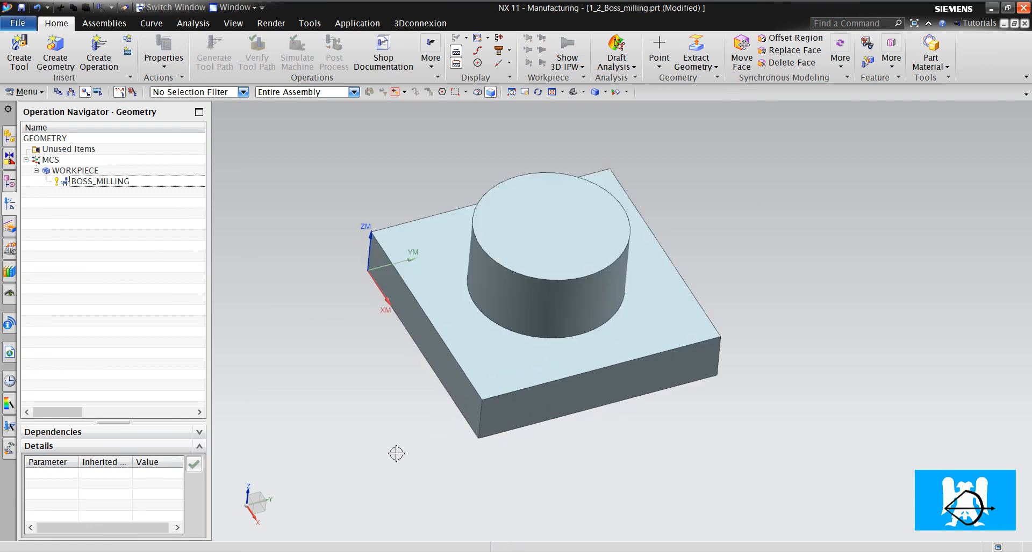
pyautogui.moveTo(395, 434)
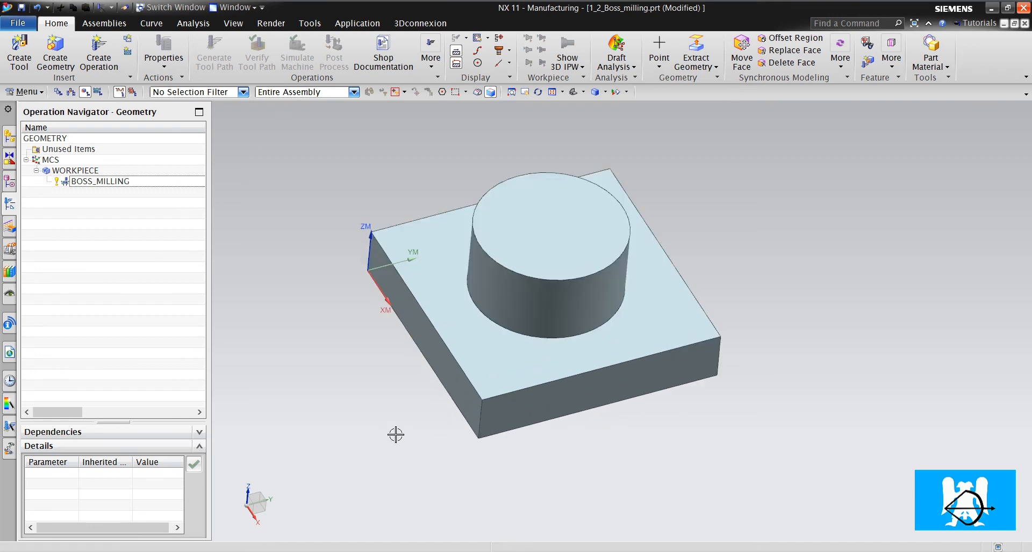